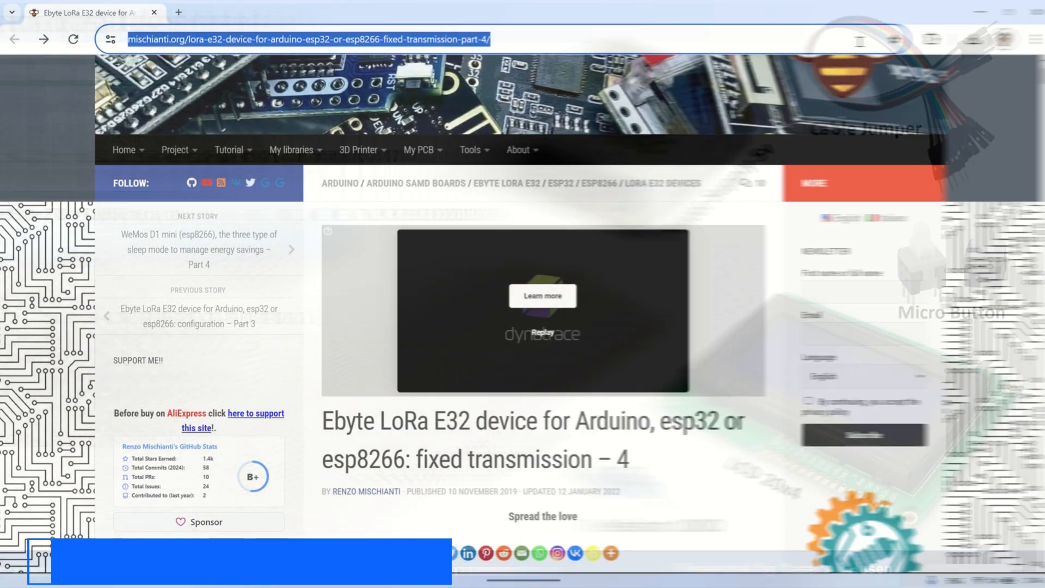
# - Switch RF Setting to English, connect on COM13 and read the module's current parameters
pyautogui.scroll(-3)
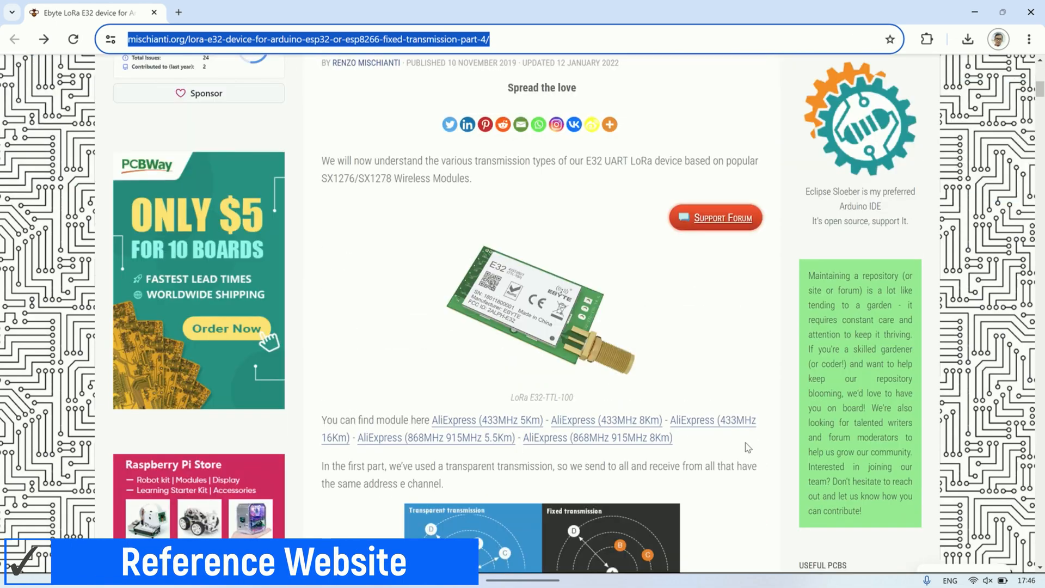
pyautogui.scroll(-3)
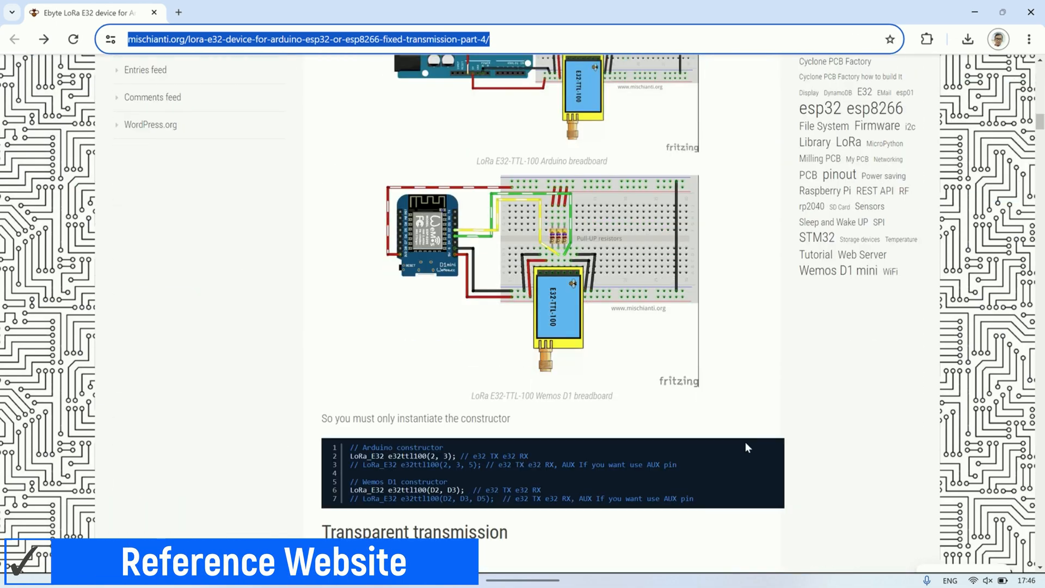
pyautogui.scroll(-3)
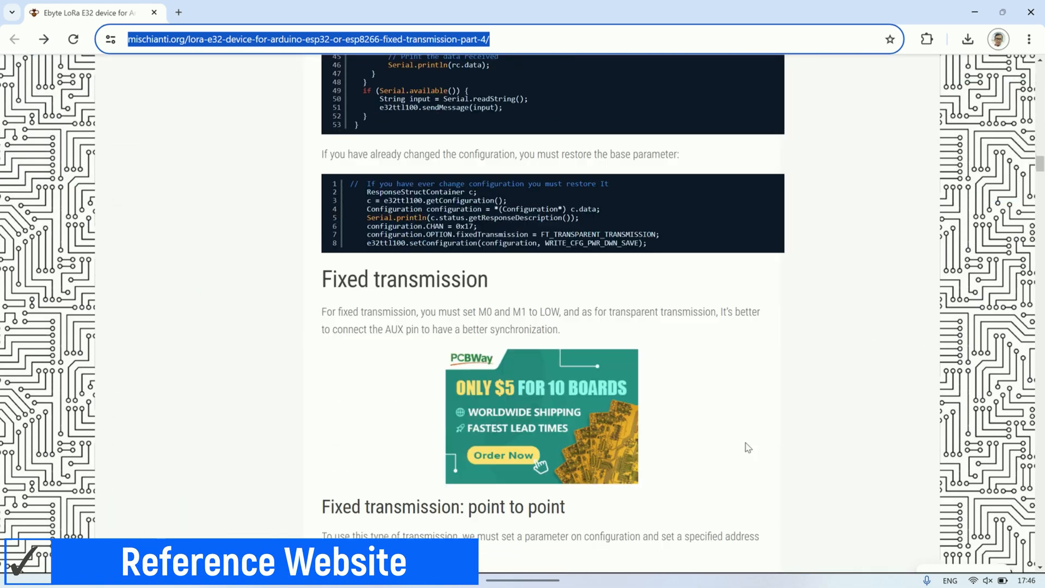
pyautogui.scroll(-3)
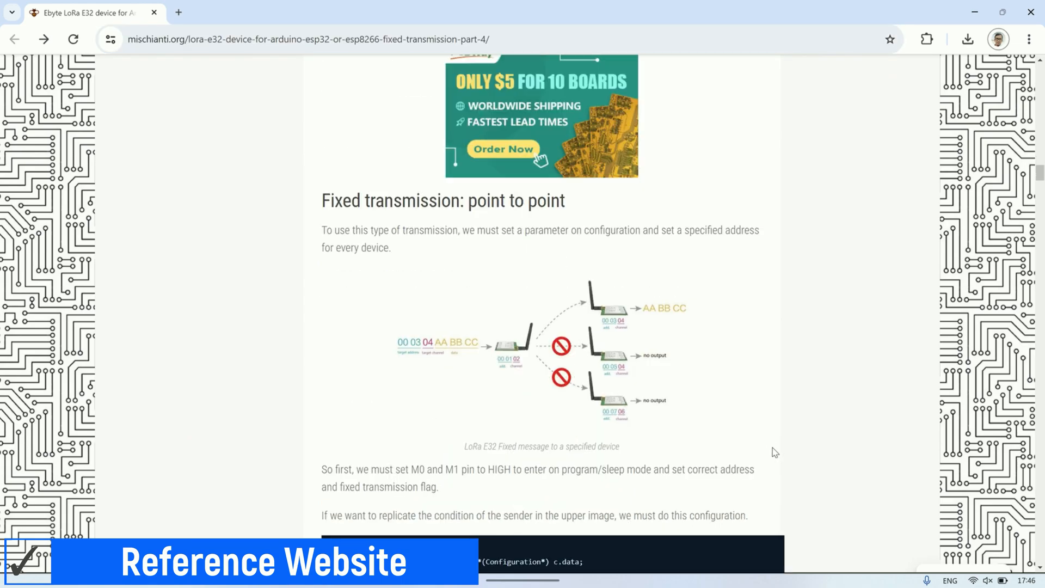
pyautogui.scroll(-3)
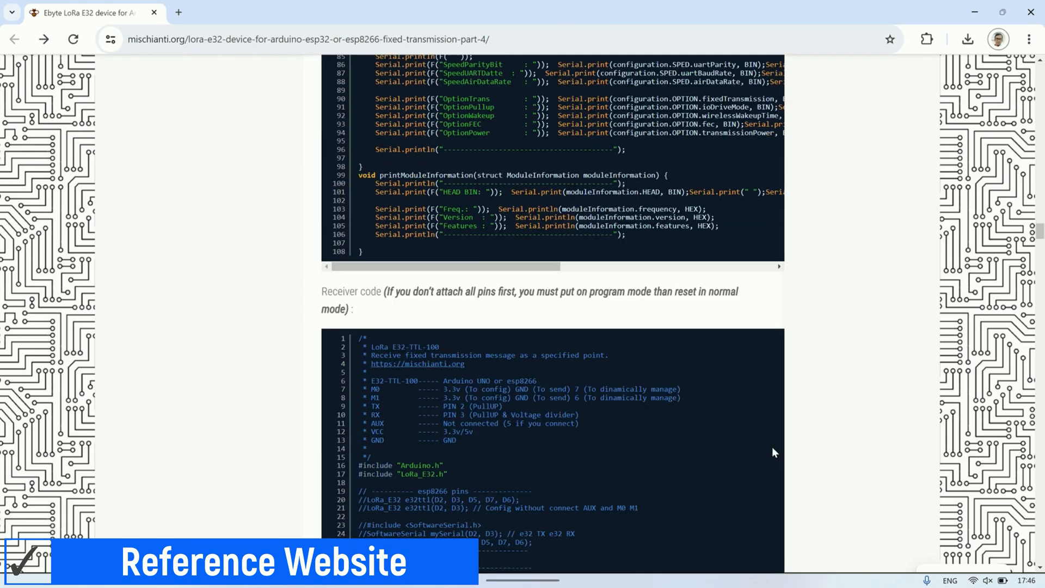
pyautogui.scroll(-3)
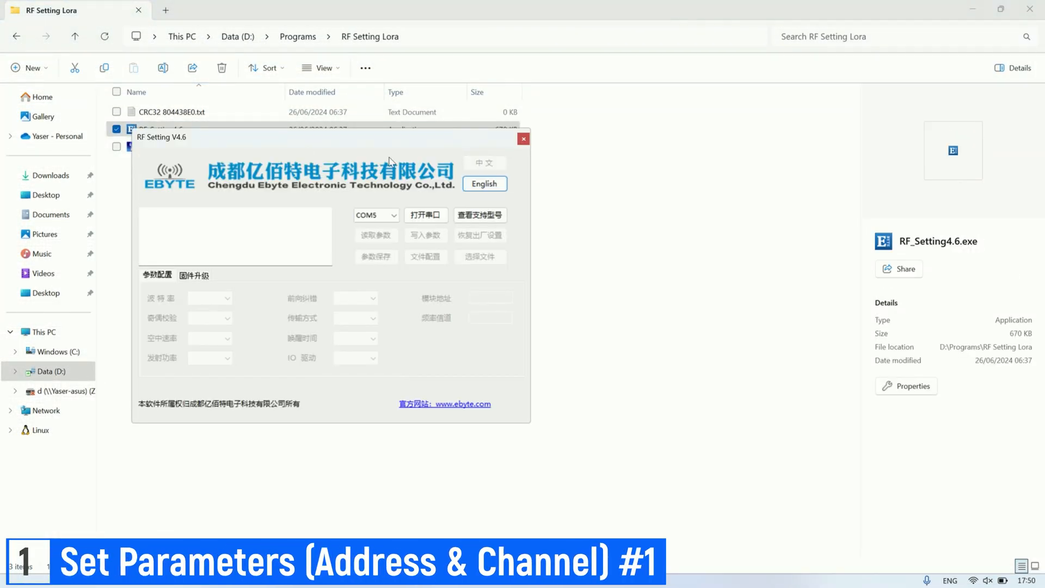
pyautogui.click(485, 183)
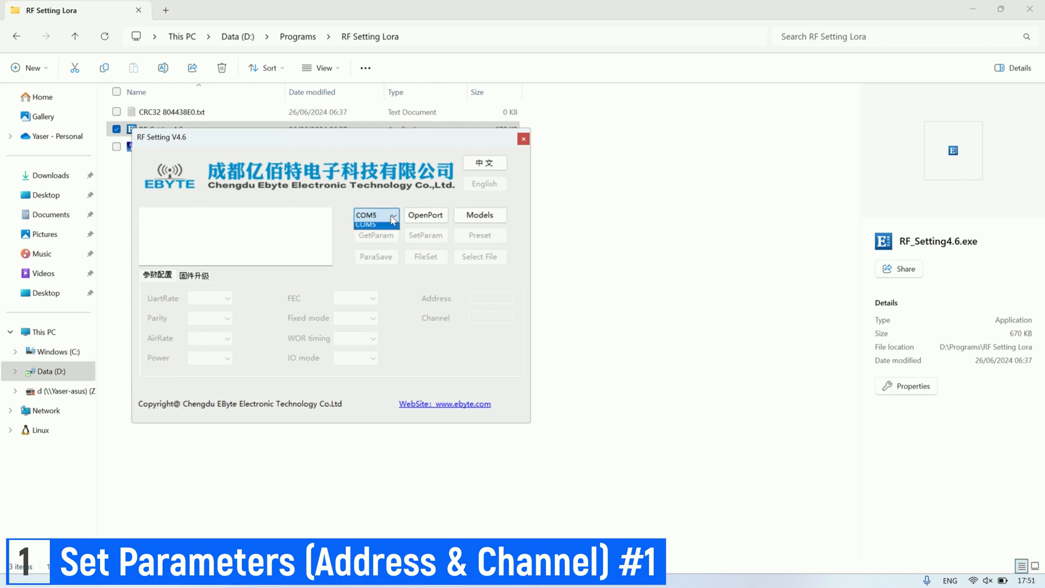
pyautogui.click(426, 214)
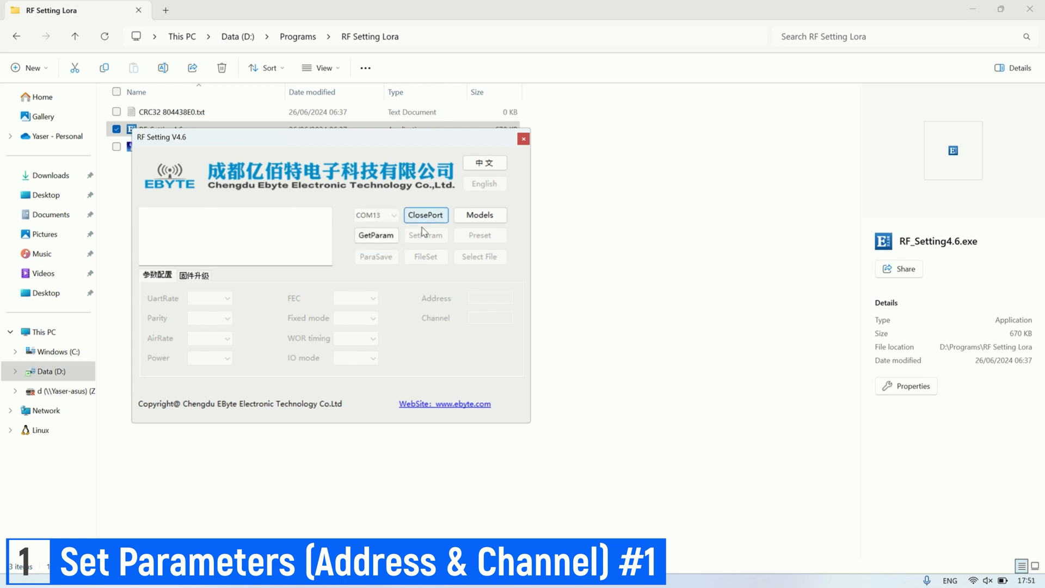
pyautogui.click(375, 236)
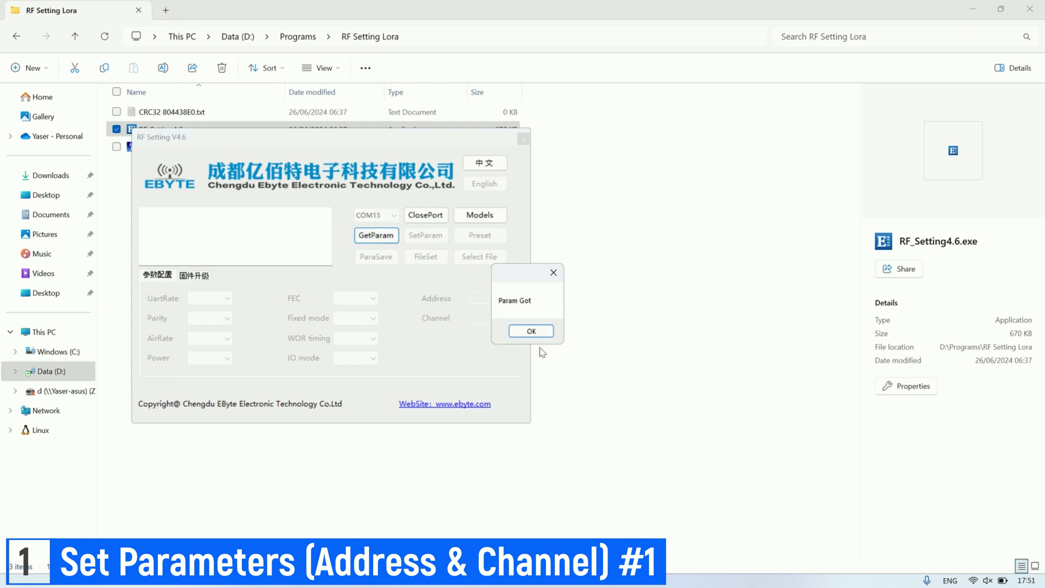
pyautogui.click(530, 331)
pyautogui.write('4')
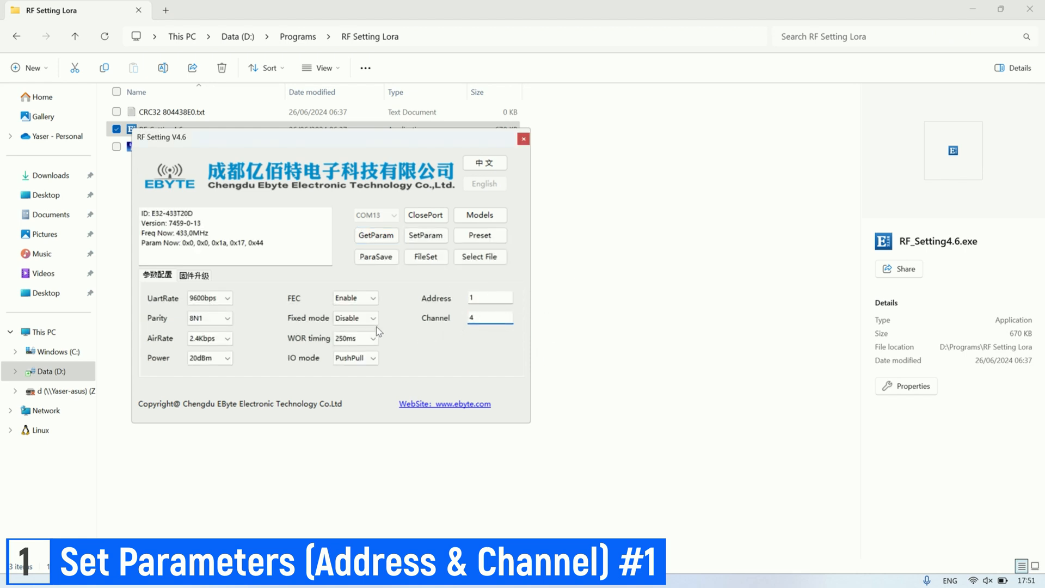
# - Write address 1, channel 4 and fixed mode to the module, disconnect and close the tool
pyautogui.click(355, 317)
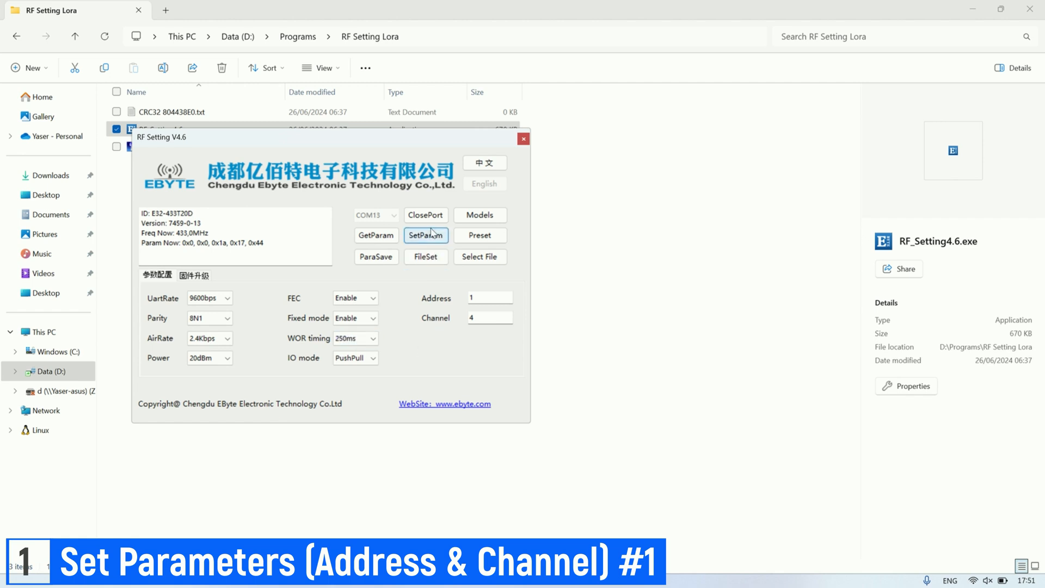
pyautogui.click(426, 235)
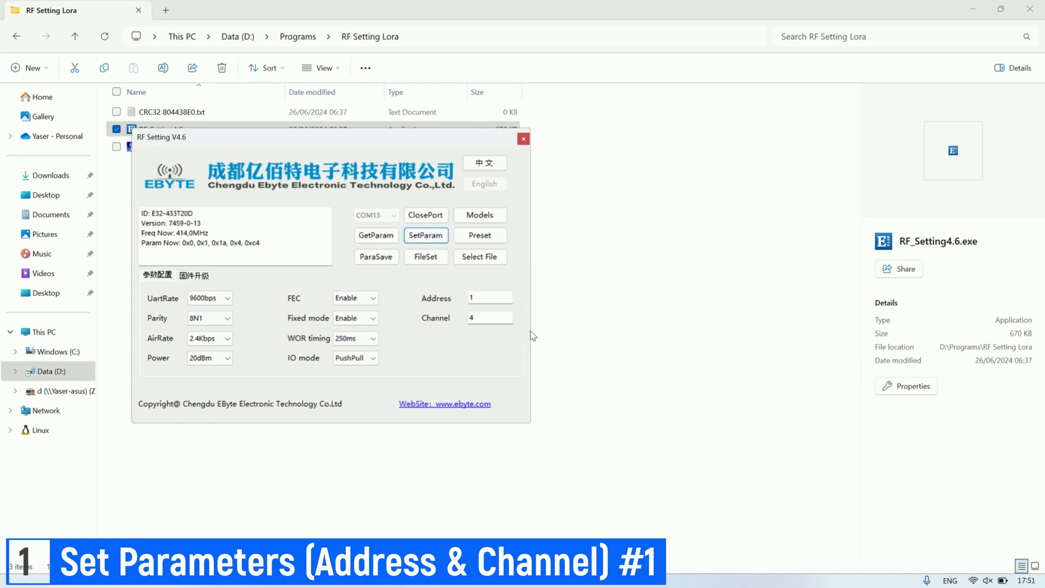
pyautogui.click(426, 214)
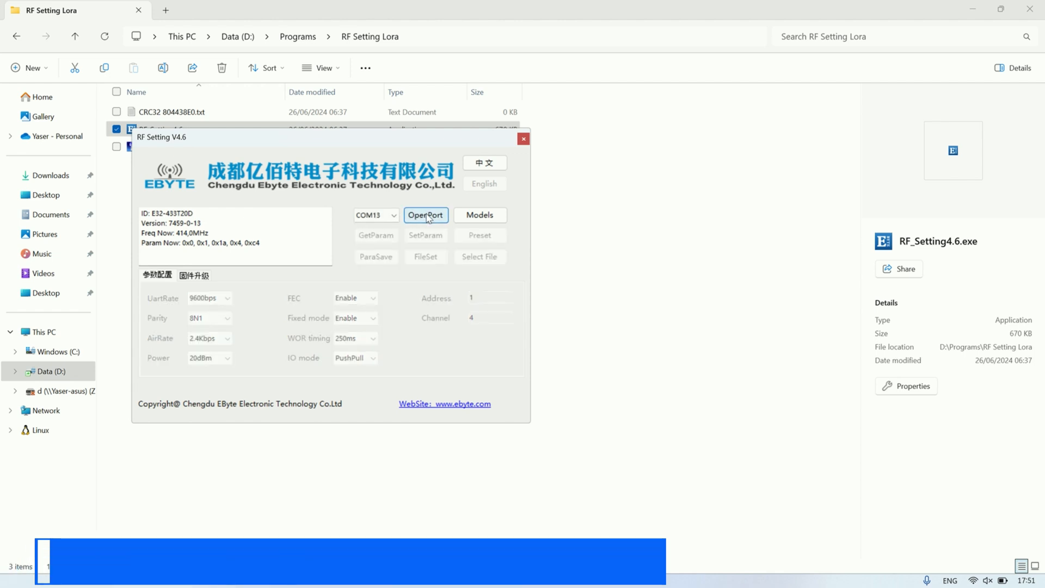
pyautogui.click(524, 138)
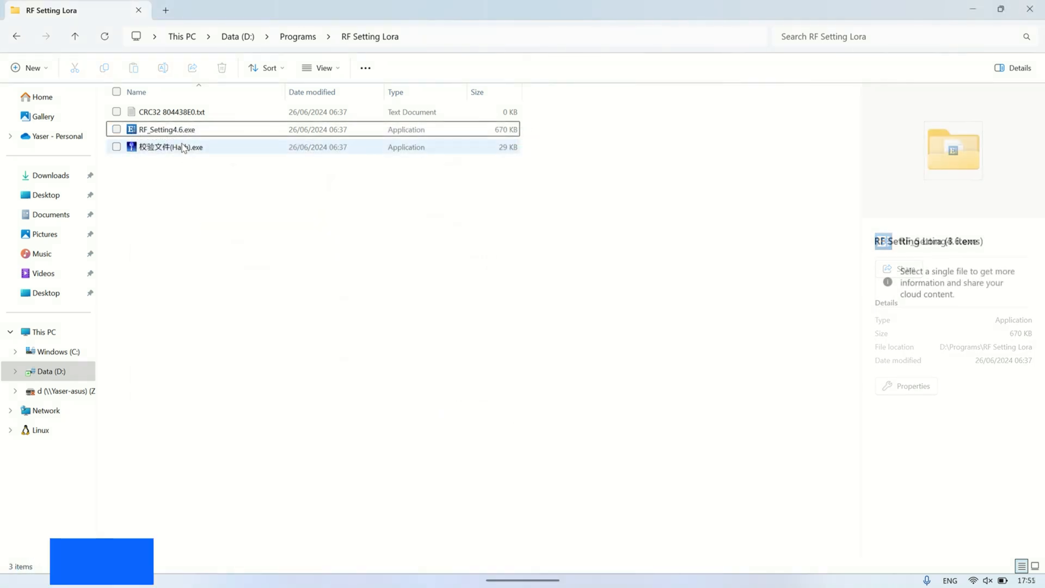
# - Relaunch RF Setting in English and read the second module's current parameters
pyautogui.doubleClick(167, 130)
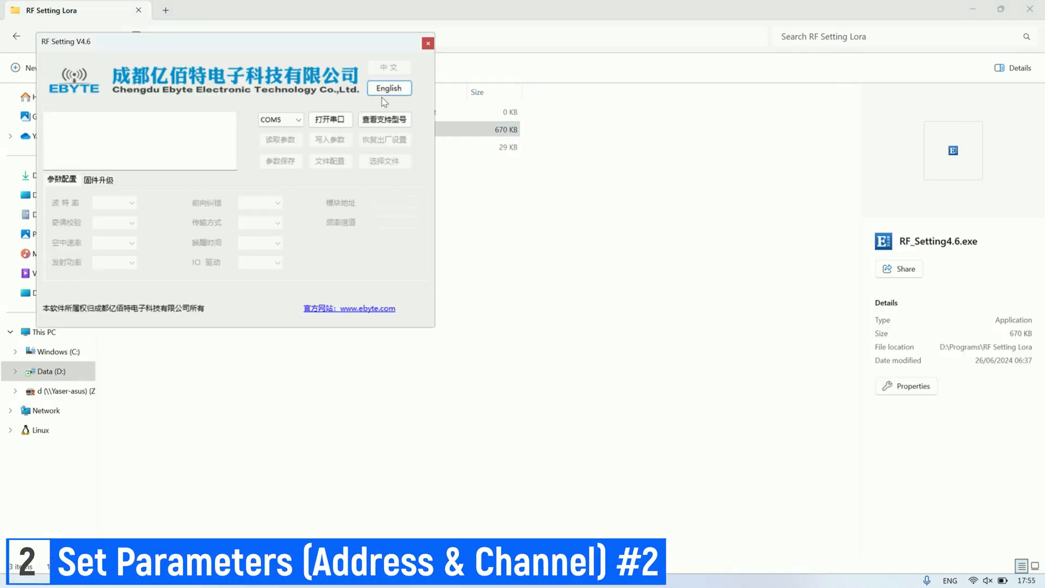
pyautogui.click(390, 87)
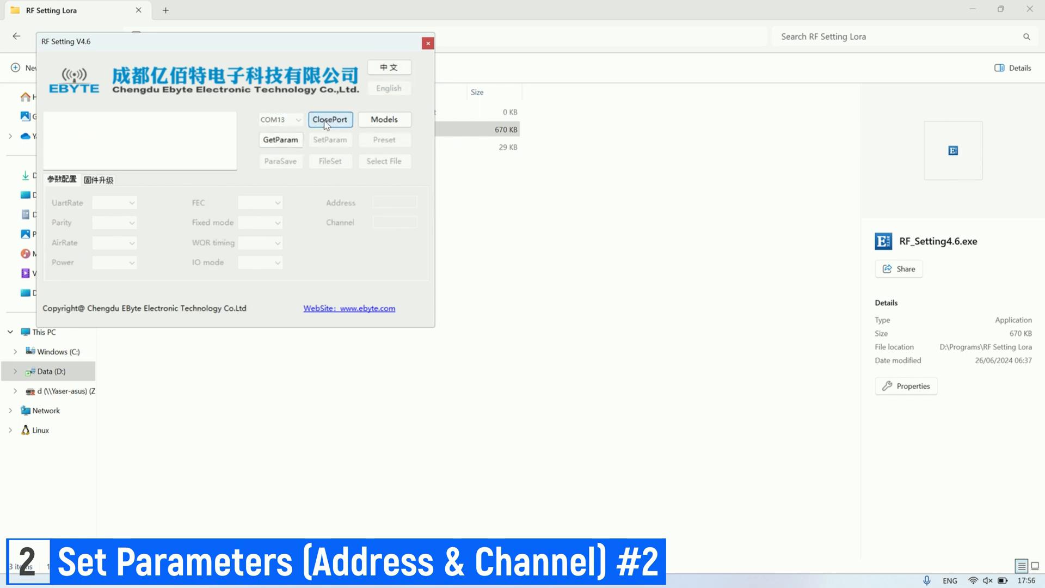
pyautogui.click(281, 139)
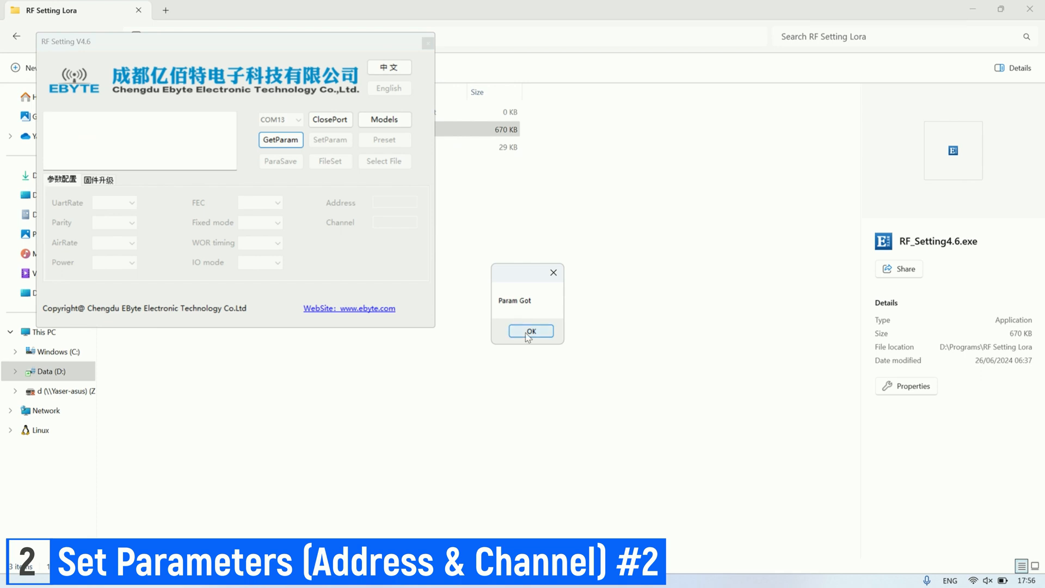
pyautogui.click(530, 331)
pyautogui.write('4')
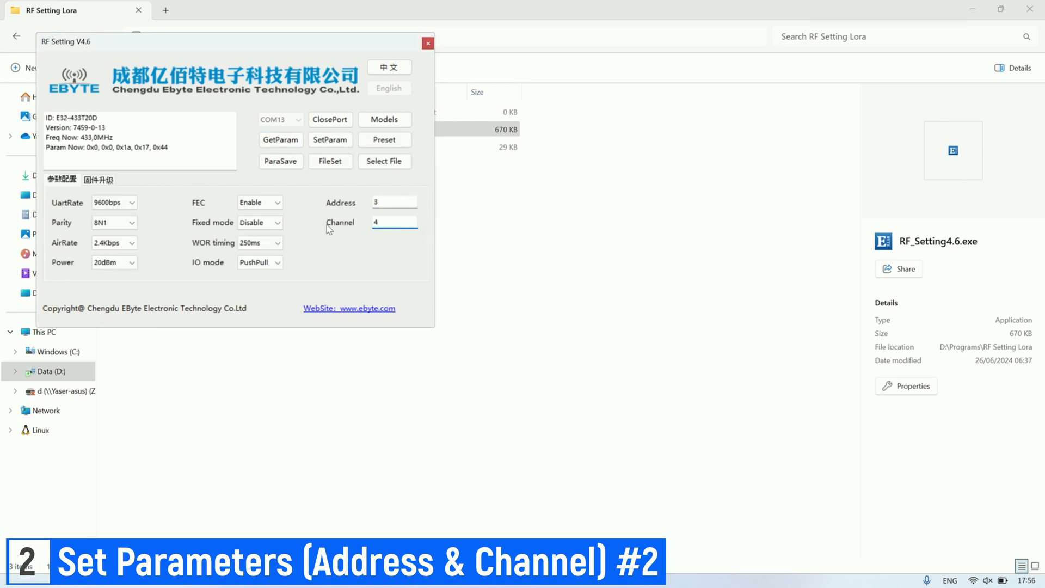
# - Write address 3, channel 4 and fixed mode to the second module
pyautogui.click(259, 222)
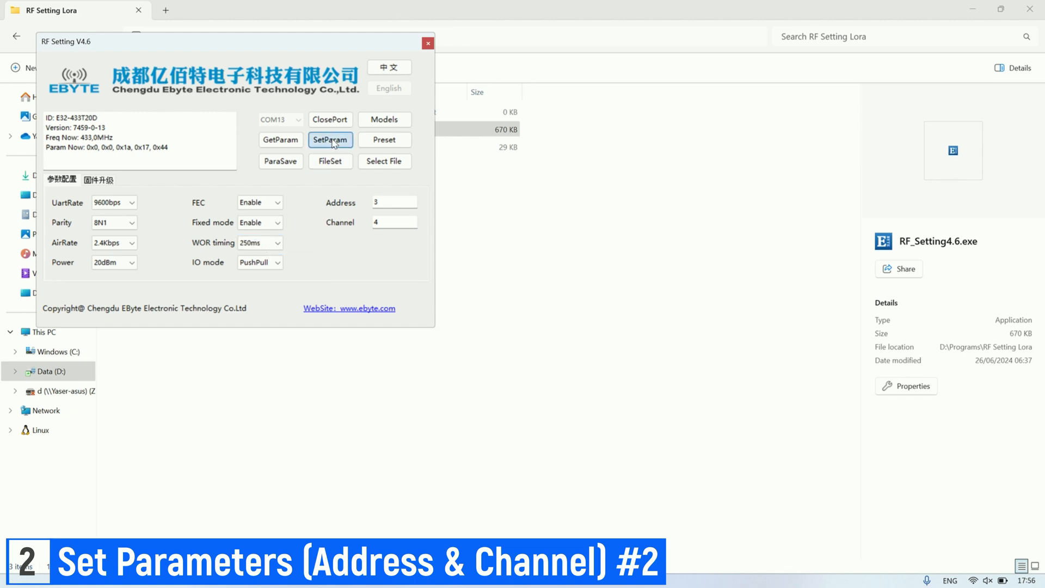
pyautogui.click(330, 141)
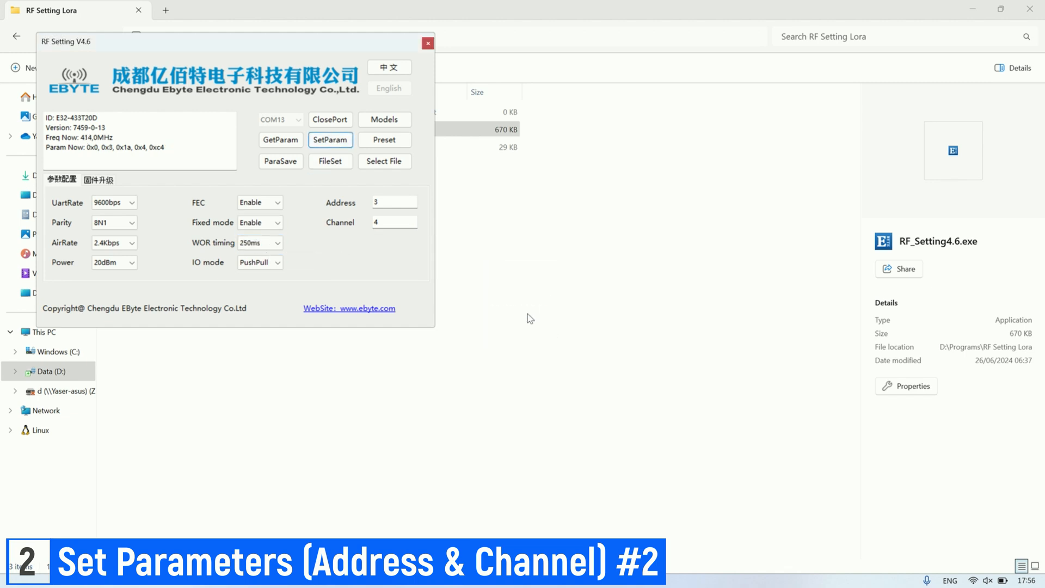
pyautogui.click(329, 119)
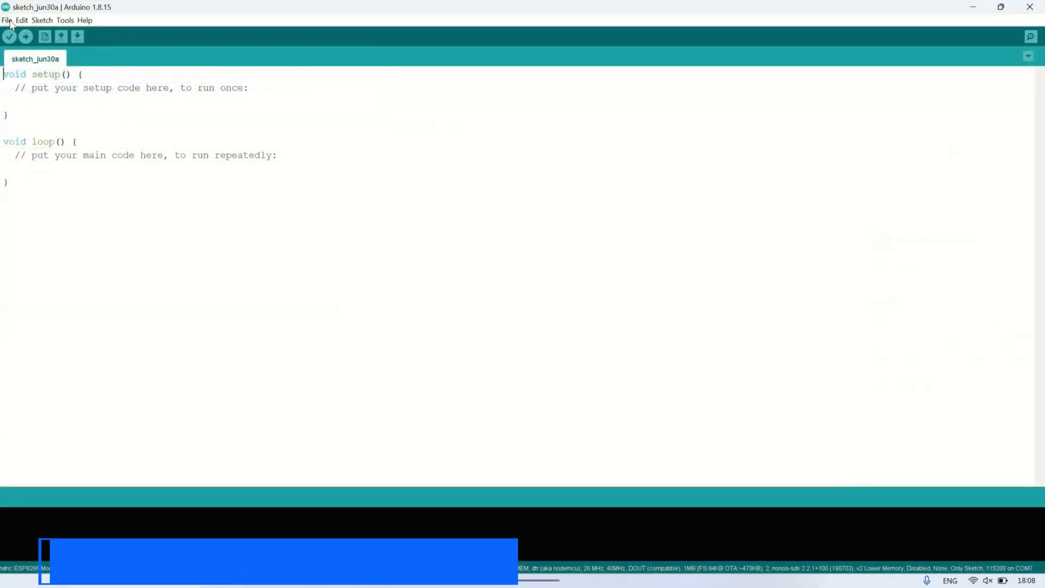
# - Load the EByte LoRa E32 library's sendFixedTransmission example sketch
pyautogui.click(7, 20)
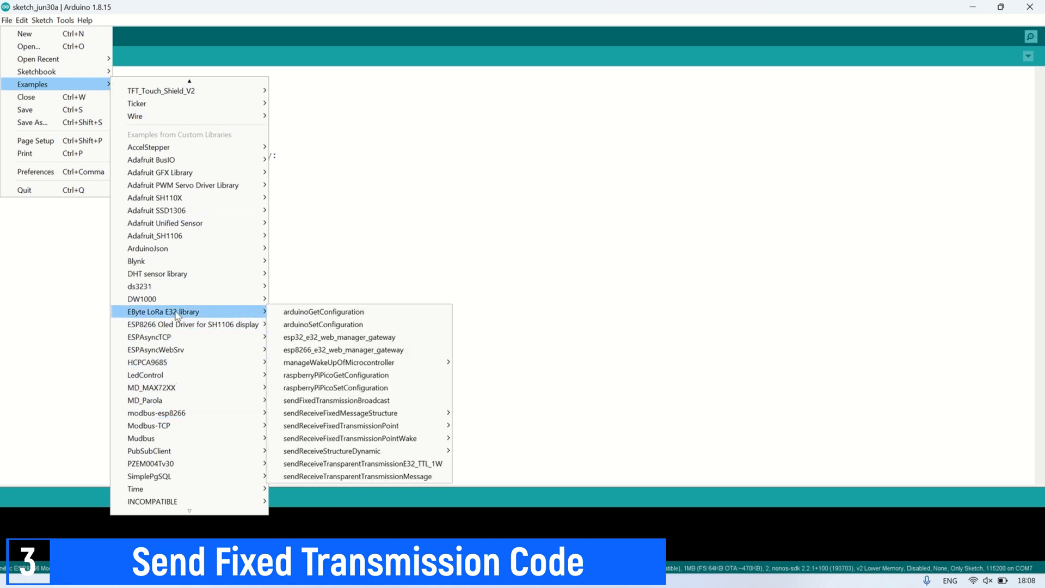
pyautogui.moveTo(341, 425)
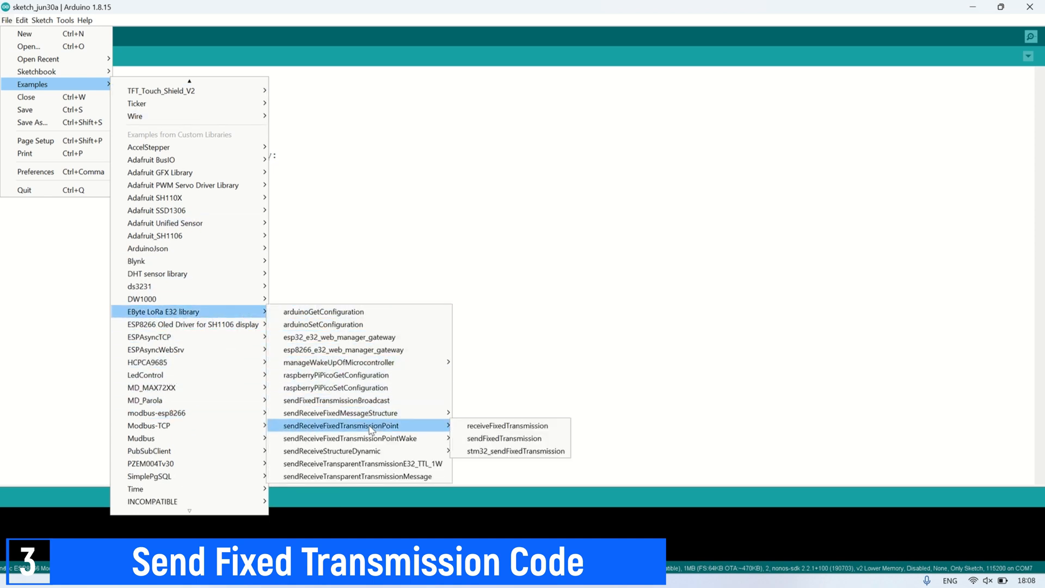
pyautogui.moveTo(504, 438)
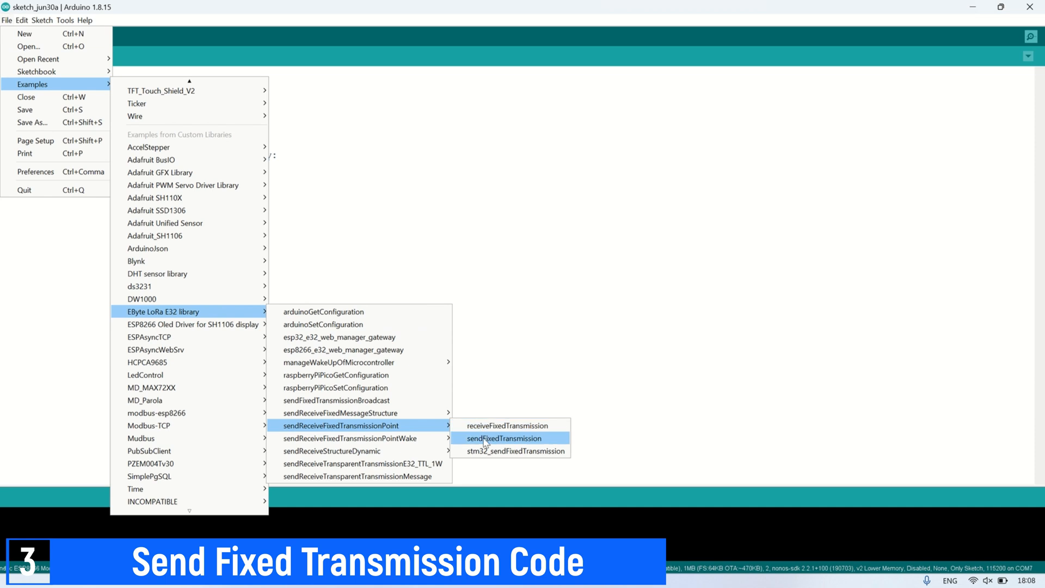
pyautogui.click(504, 438)
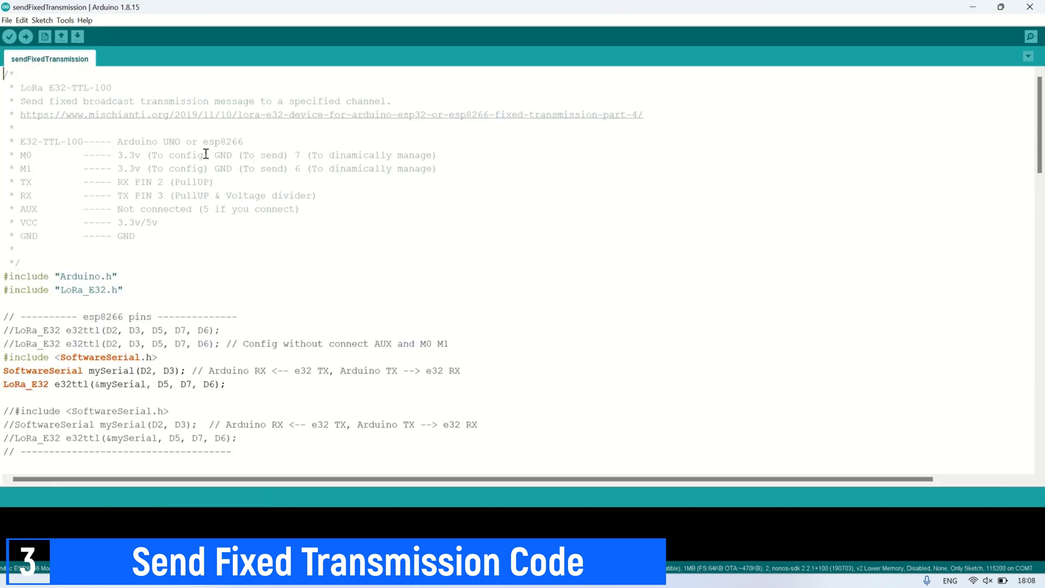
# - Set the send sketch's serial to pin 14 and uncomment the Configuration reading and printing lines
pyautogui.scroll(-3)
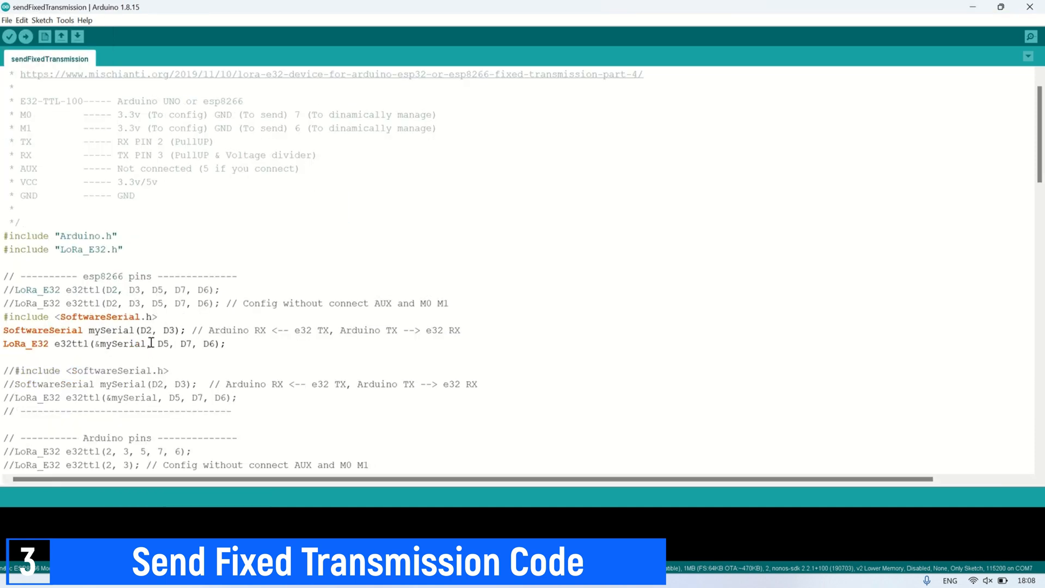
pyautogui.write('14')
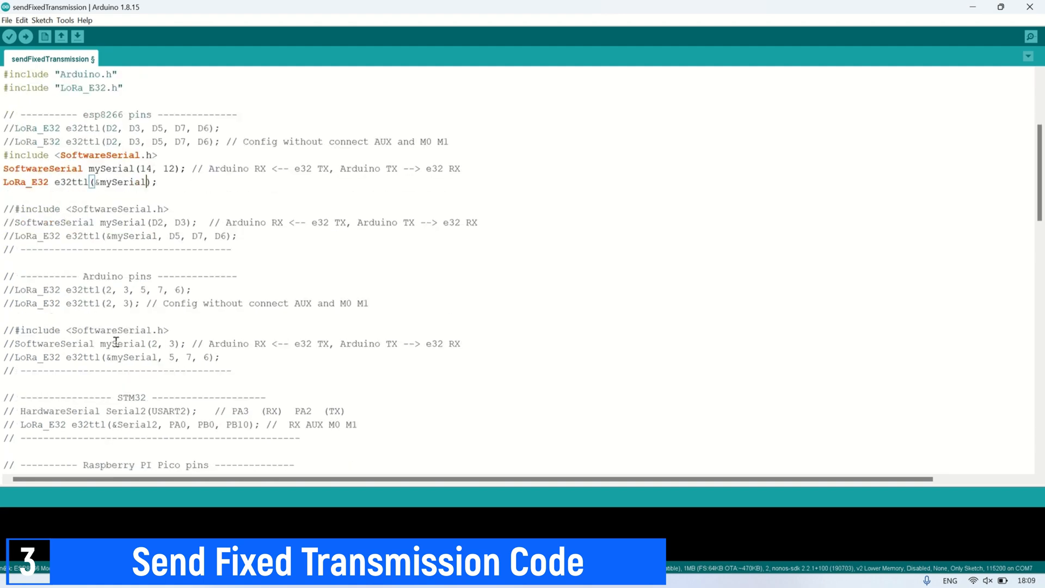
pyautogui.scroll(-3)
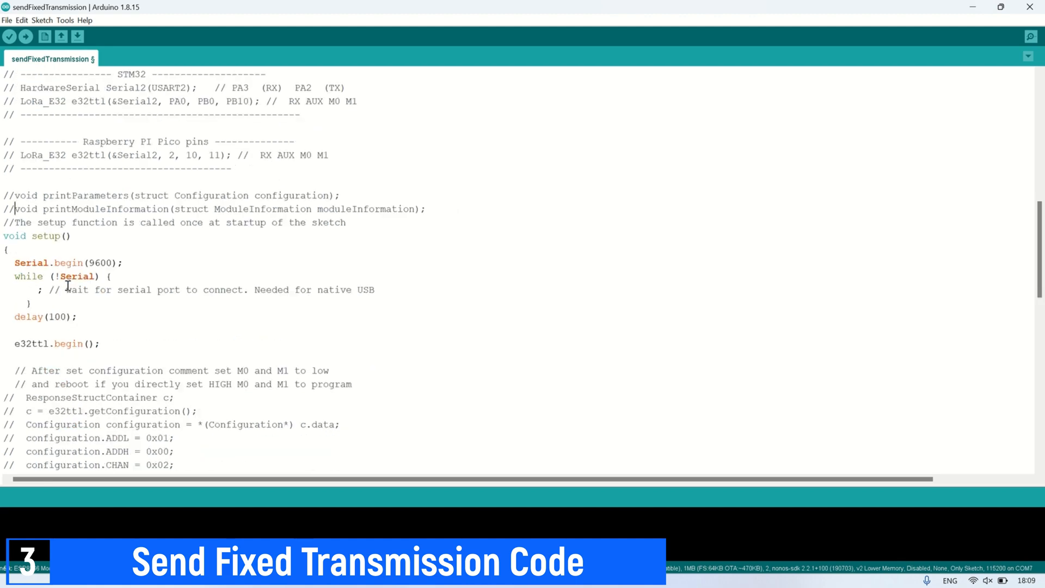
pyautogui.scroll(-3)
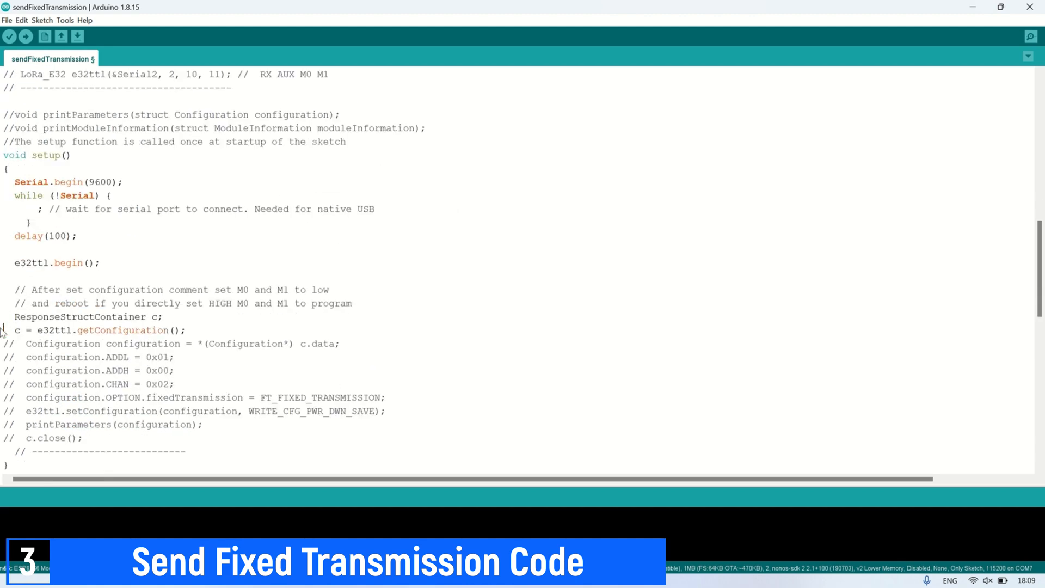
pyautogui.click(10, 343)
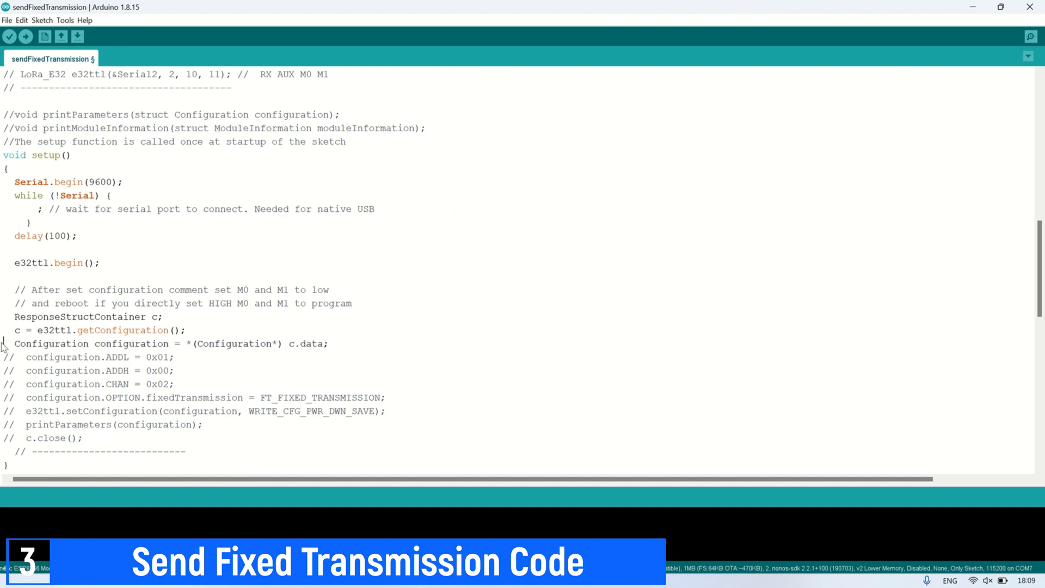
pyautogui.scroll(-3)
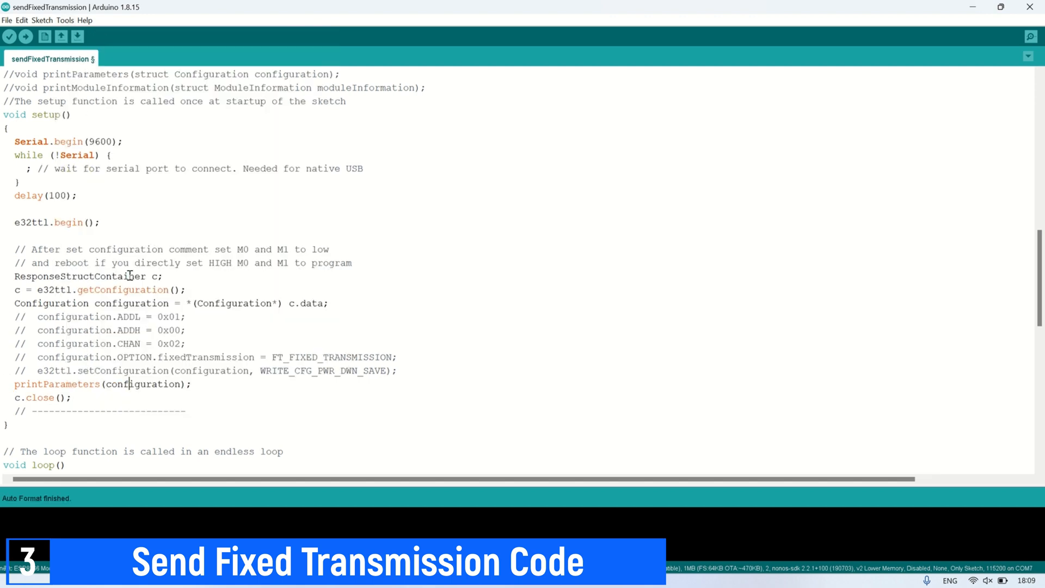
pyautogui.scroll(-3)
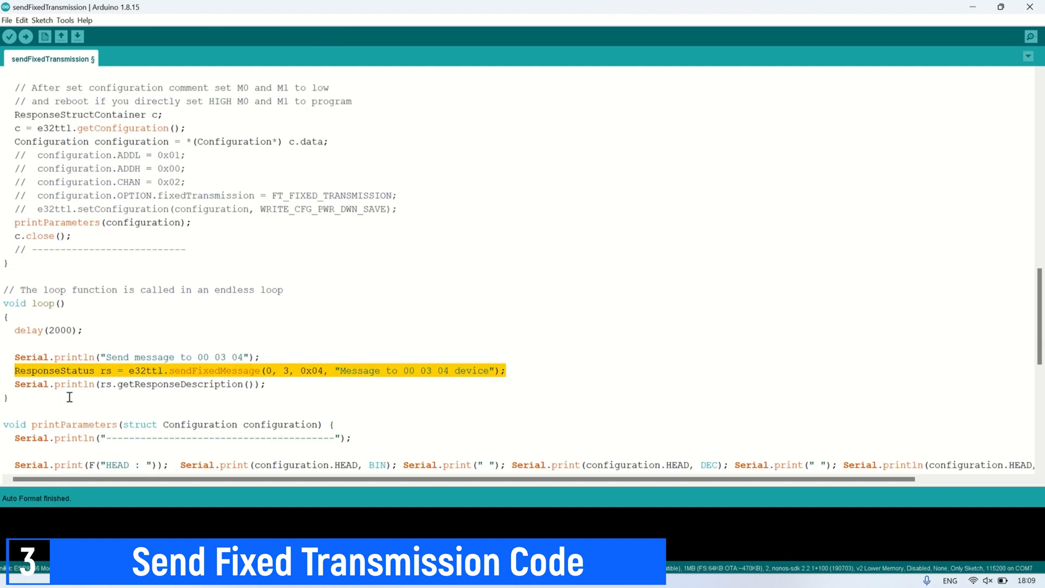
pyautogui.scroll(-3)
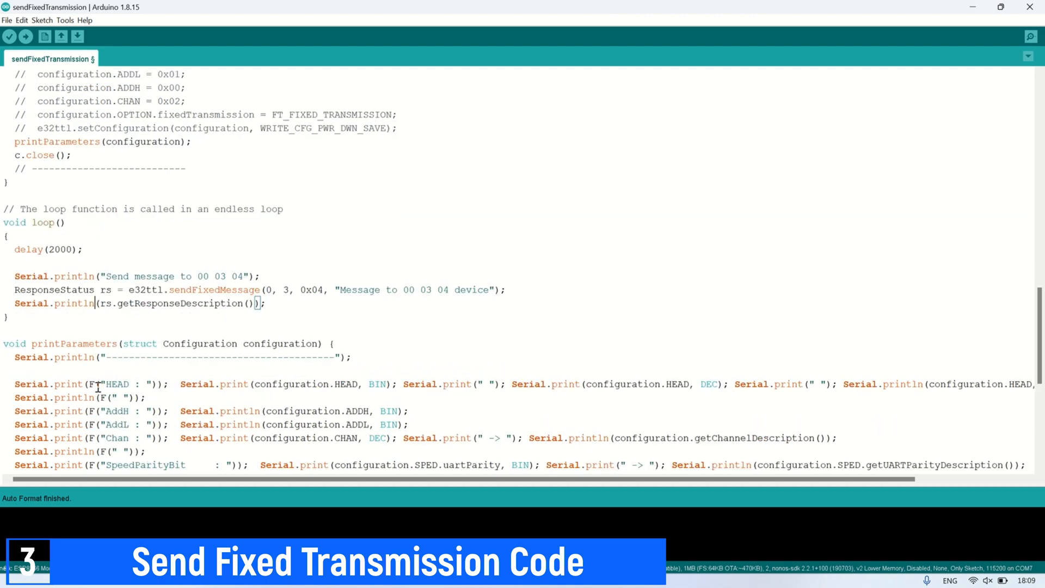
pyautogui.scroll(-3)
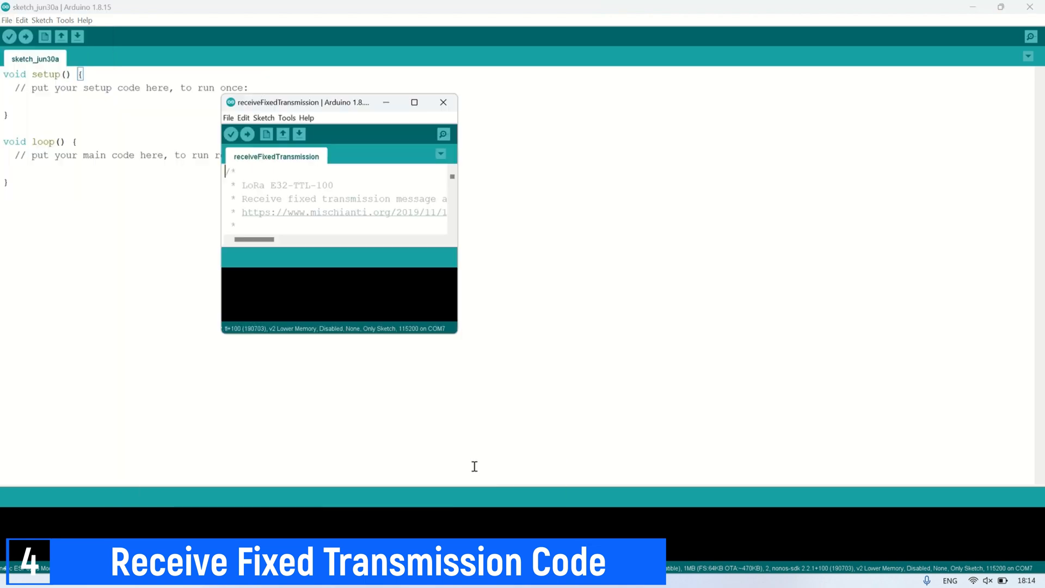
# - Maximize the receive sketch and change its SoftwareSerial setup to pins 14/12 with D5, D7, D6
pyautogui.click(414, 103)
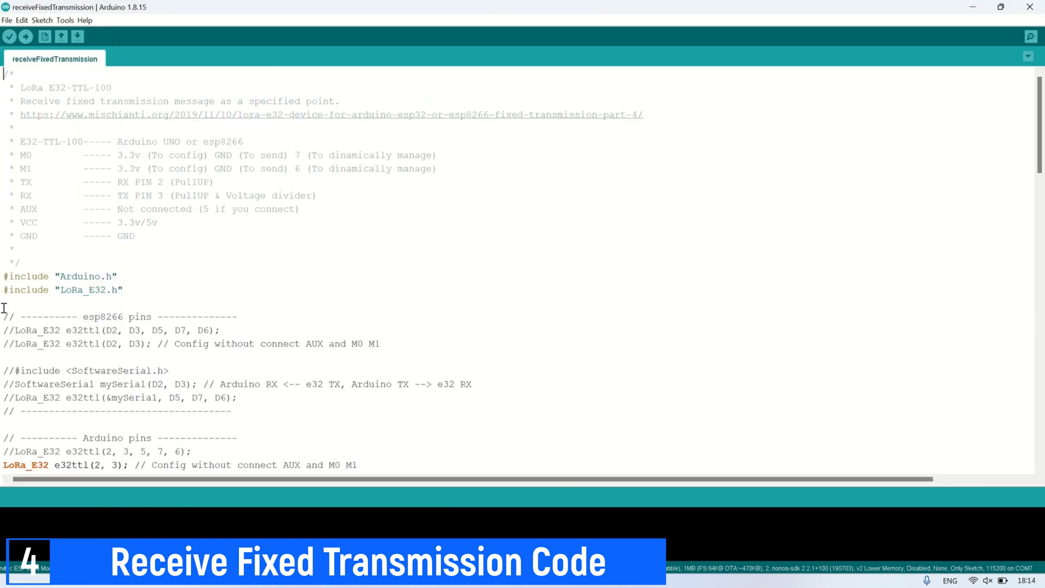
pyautogui.scroll(-3)
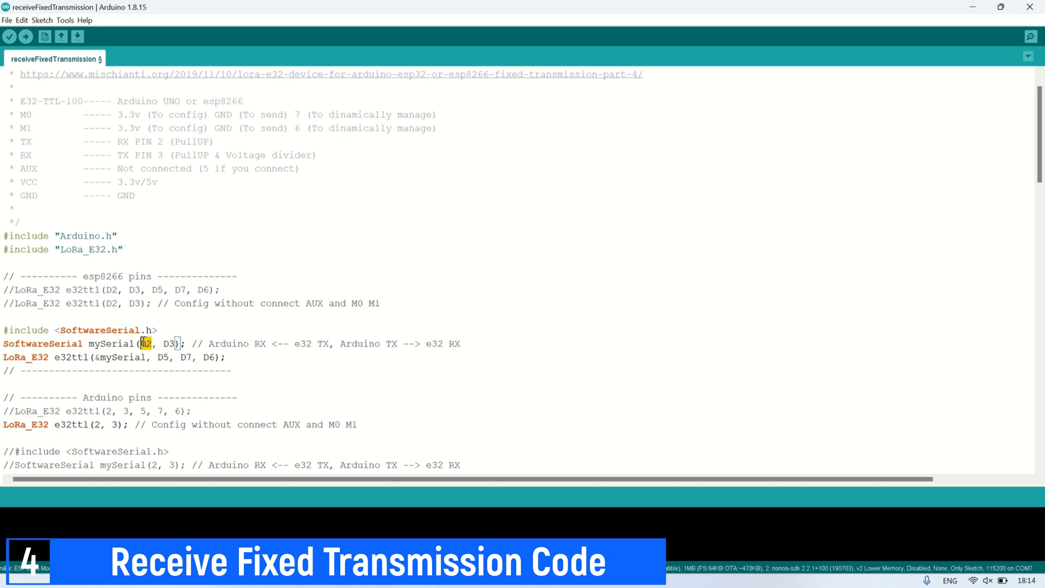
pyautogui.write('14')
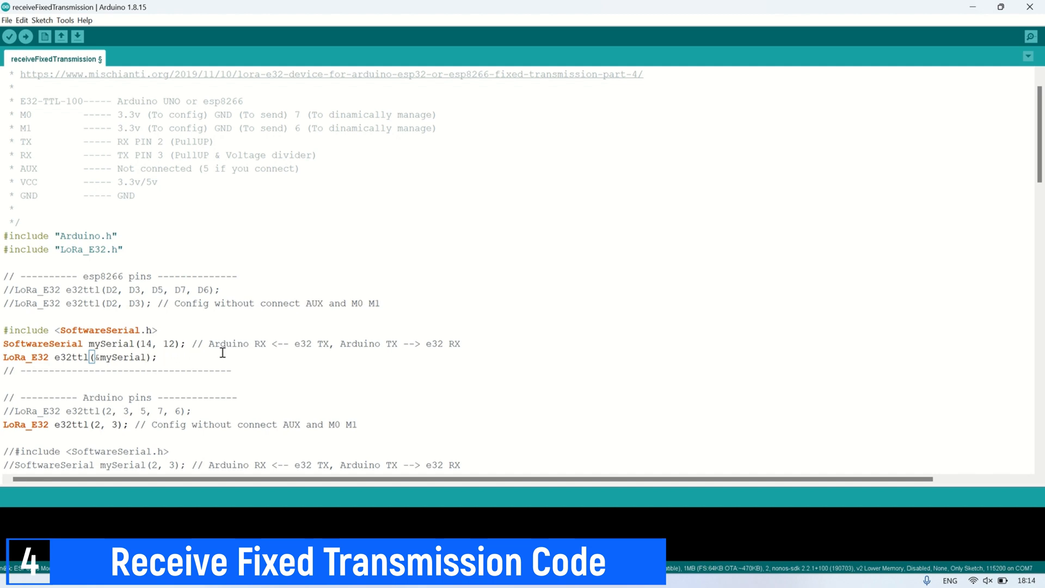
pyautogui.write(', D5, D7, D6')
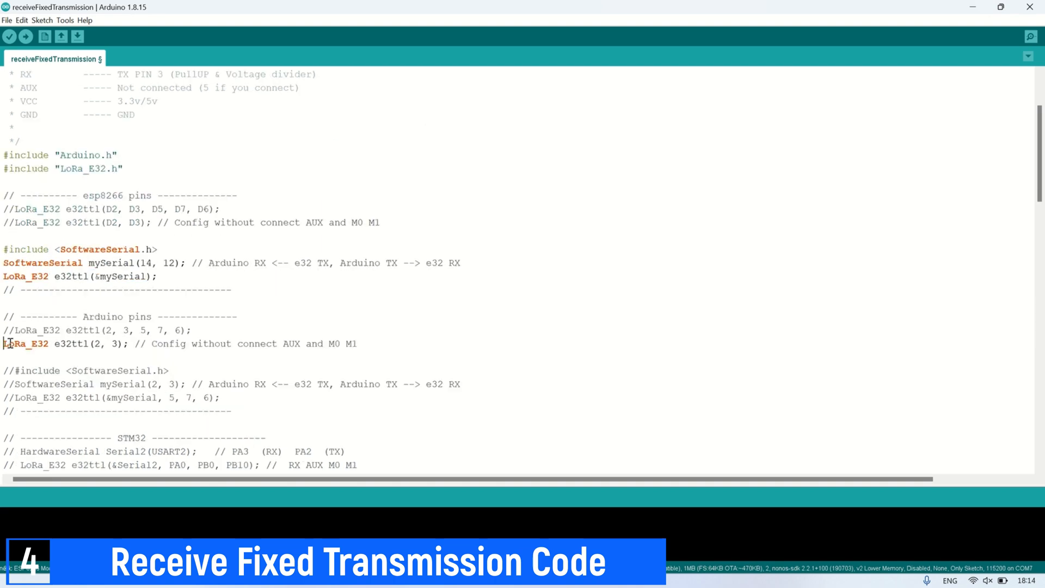
pyautogui.scroll(-3)
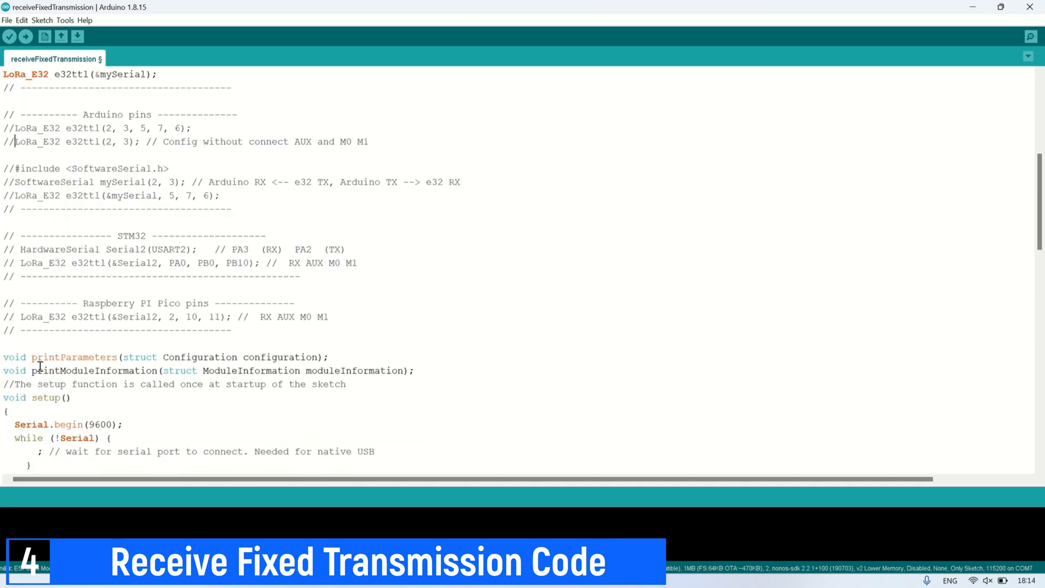
pyautogui.scroll(-3)
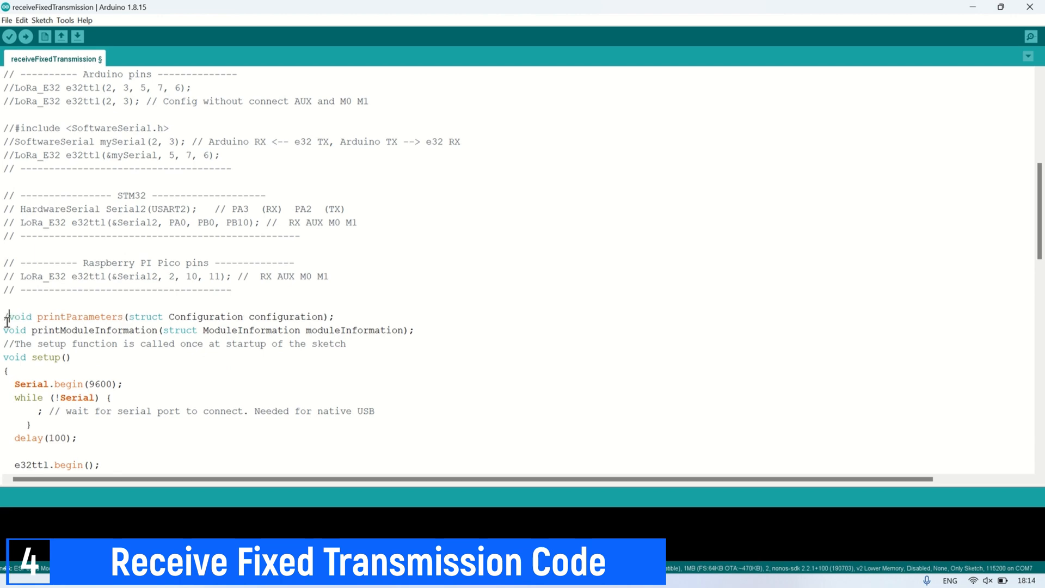
pyautogui.scroll(-3)
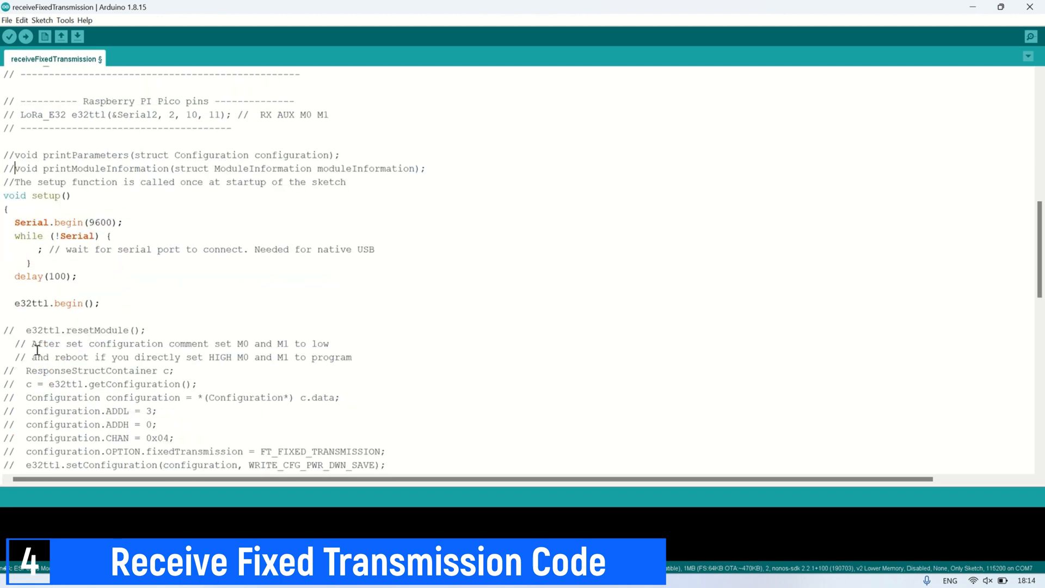
pyautogui.scroll(-3)
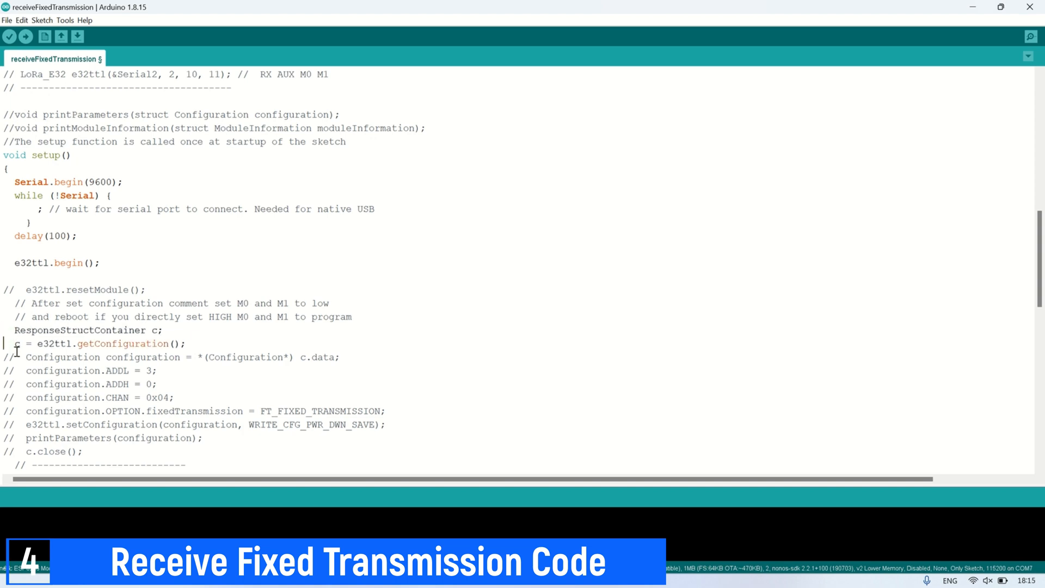
# - Re-enable the module configuration printing and auto-format the receiver sketch
pyautogui.scroll(-3)
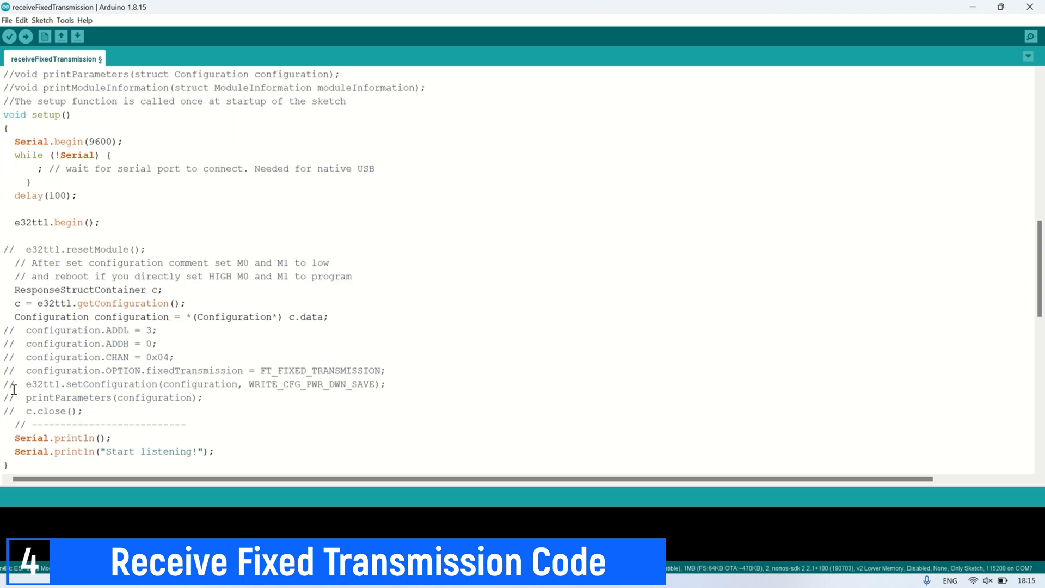
pyautogui.click(10, 397)
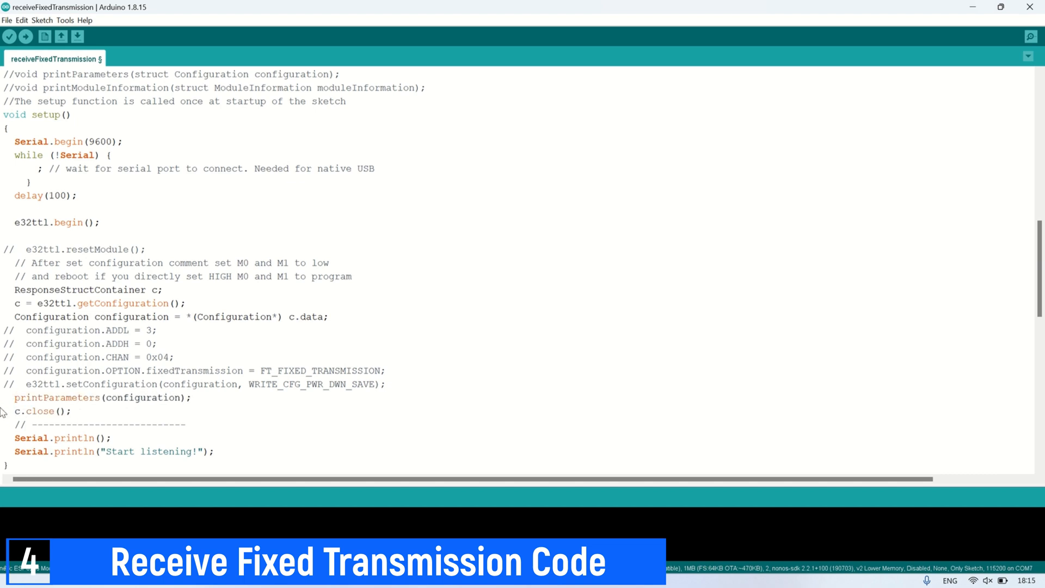
pyautogui.scroll(-3)
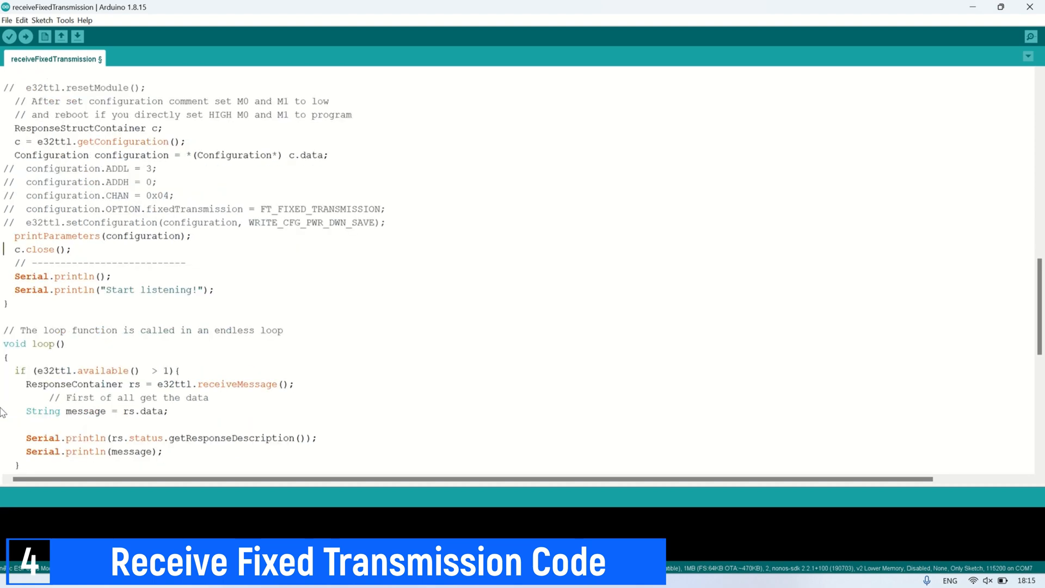
pyautogui.scroll(-3)
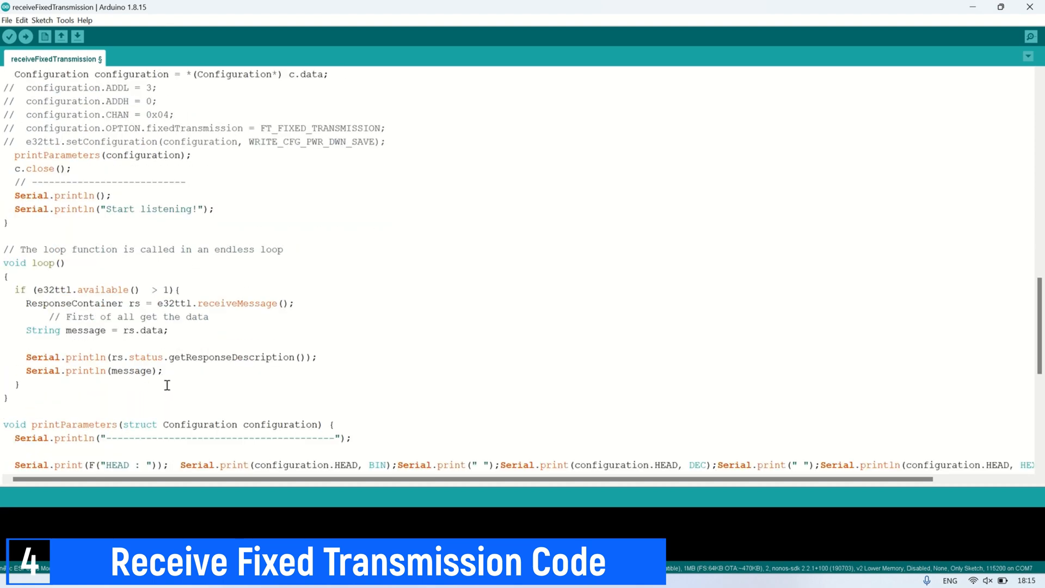
pyautogui.click(65, 19)
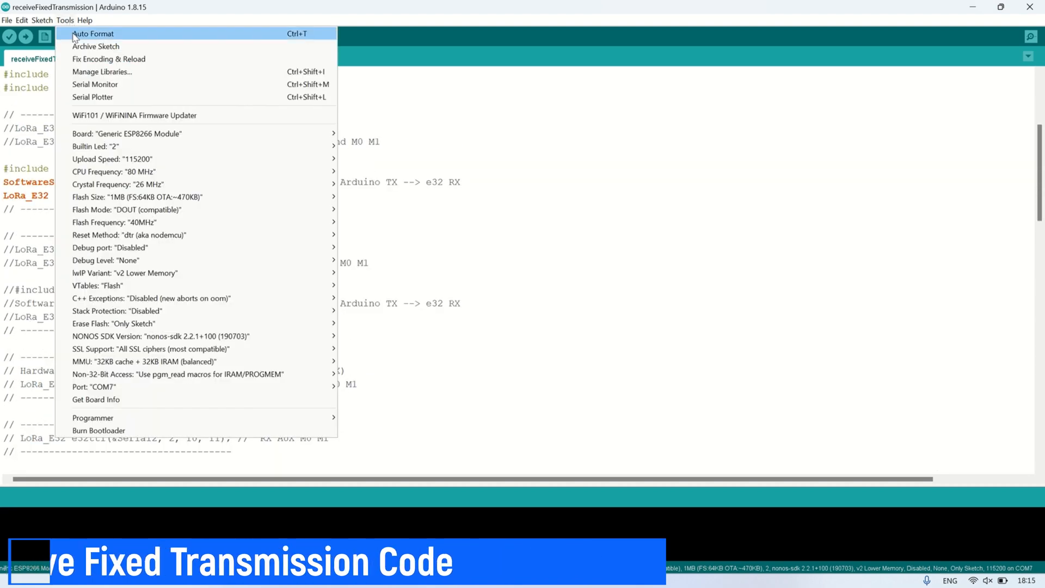
pyautogui.click(94, 84)
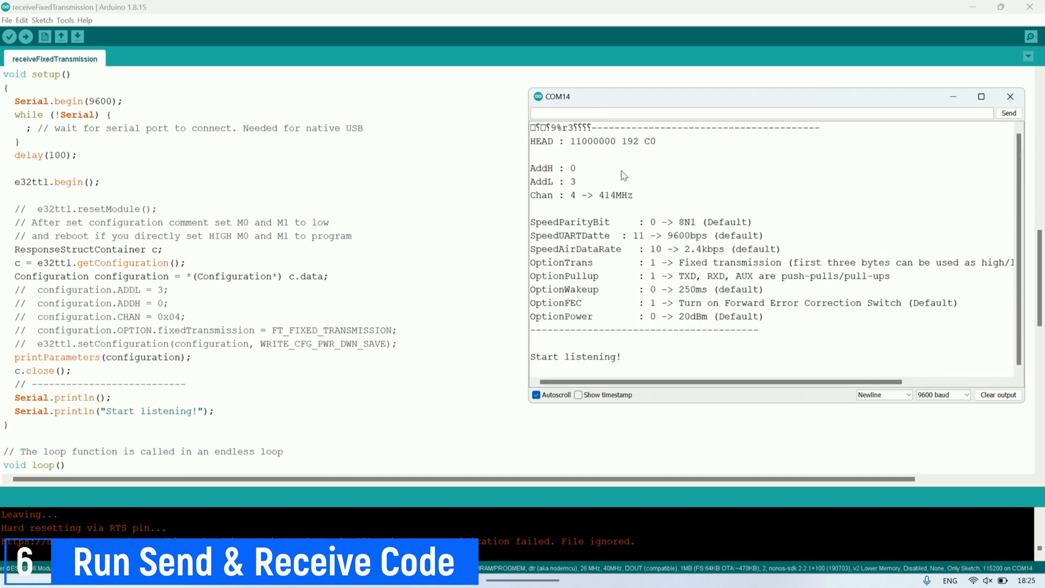
pyautogui.moveTo(638, 175)
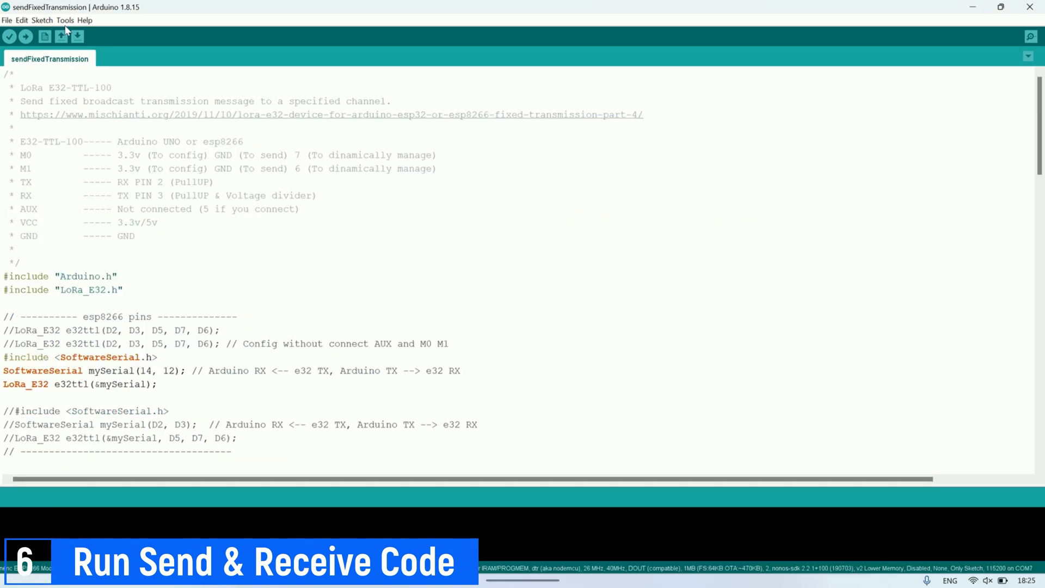
# - Open the sender's serial monitor on COM7 beside the receiver's and untick Autoscroll to watch messages to 00 03 04
pyautogui.click(64, 19)
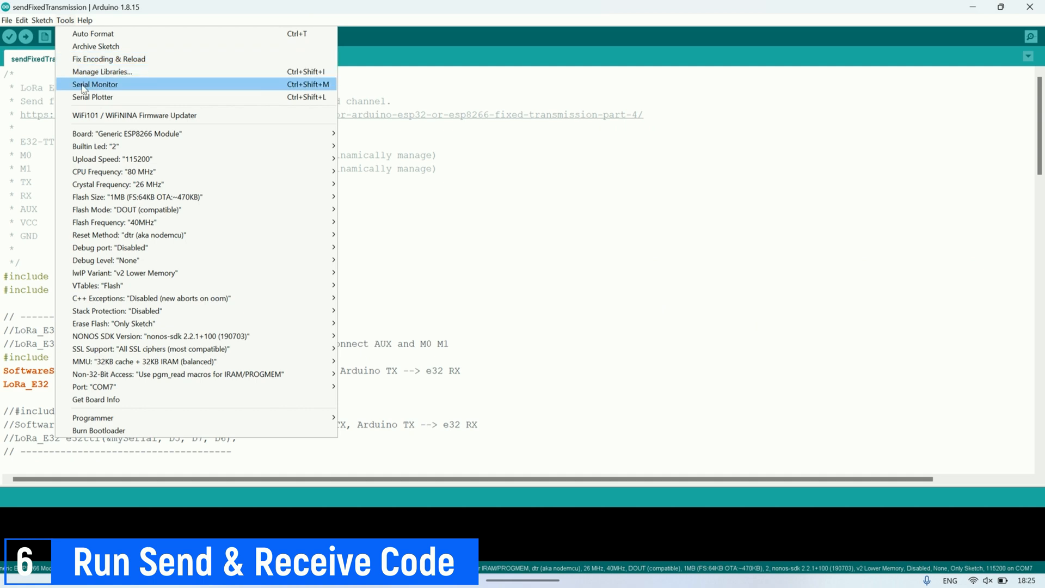
pyautogui.click(95, 84)
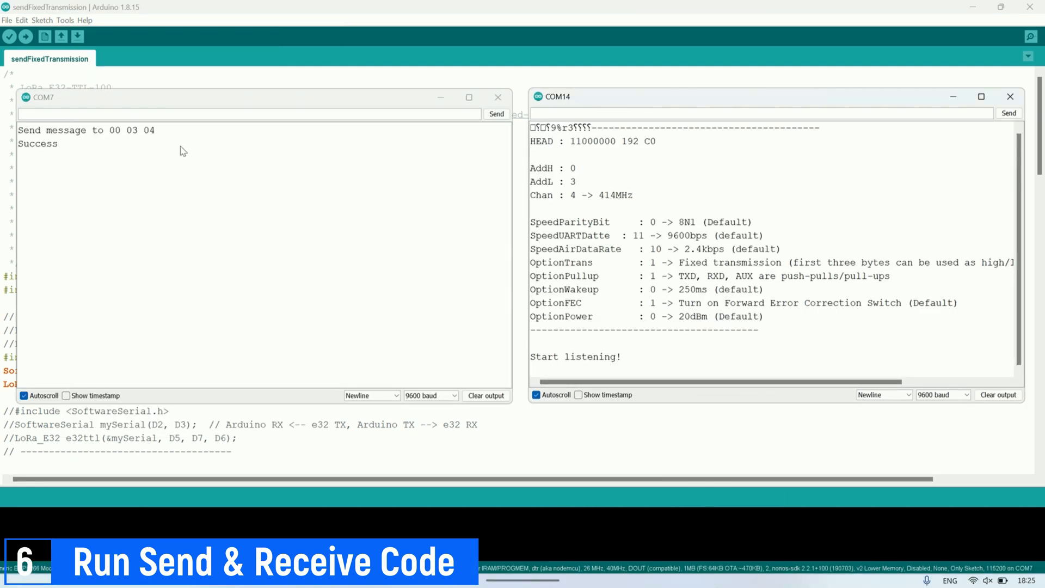
pyautogui.click(497, 114)
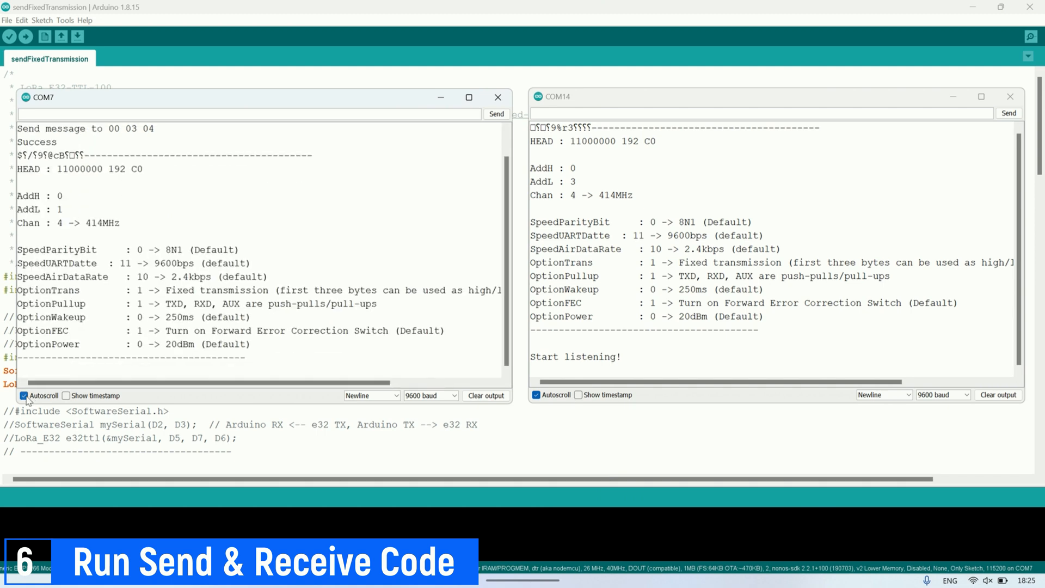
pyautogui.click(25, 396)
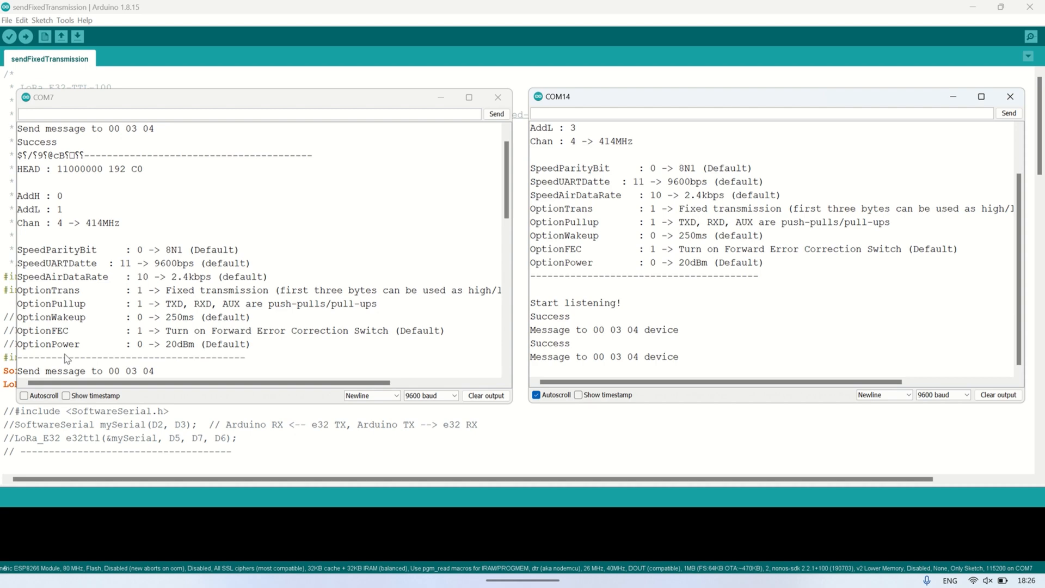
pyautogui.scroll(-3)
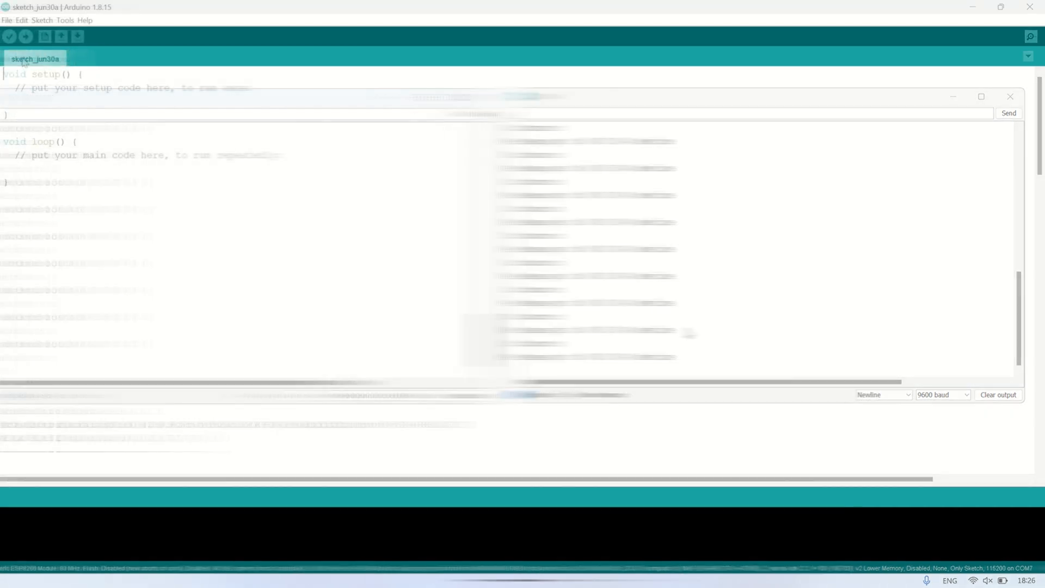
# - Load the sendFixedTransmissionStruct example full screen and scroll through its Kitchen temperature struct code
pyautogui.click(6, 20)
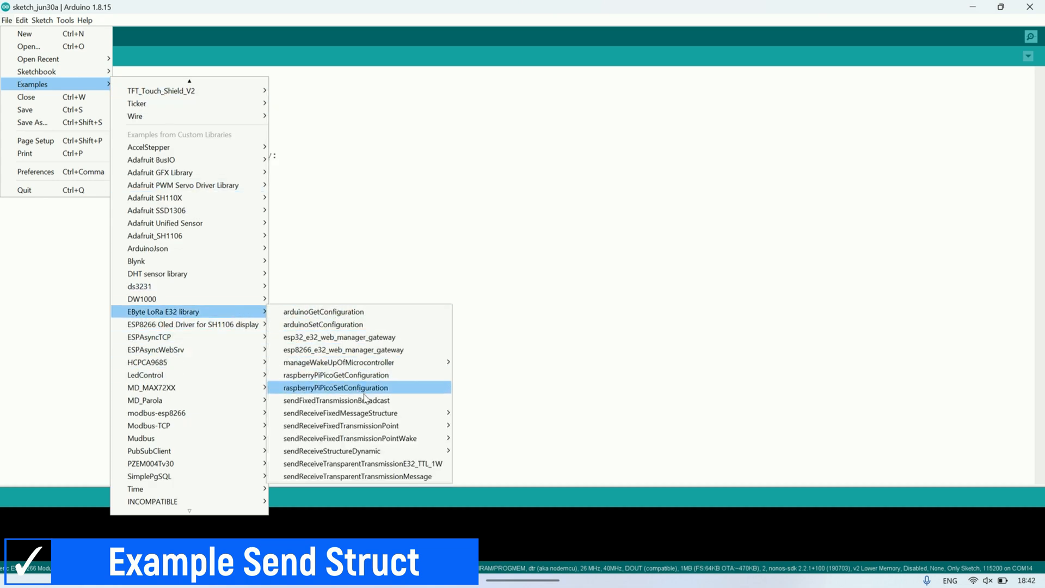
pyautogui.moveTo(340, 412)
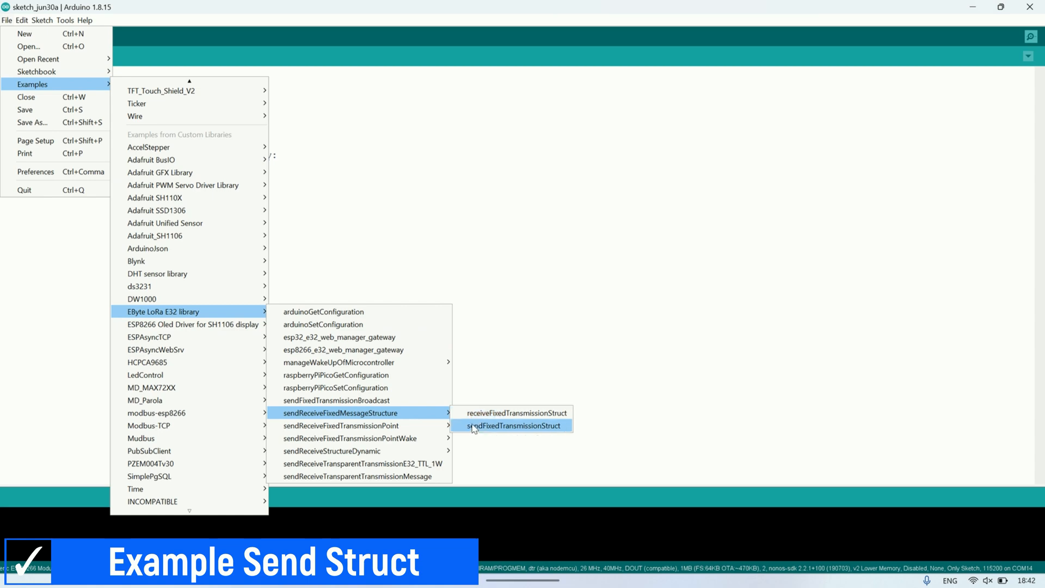
pyautogui.click(511, 426)
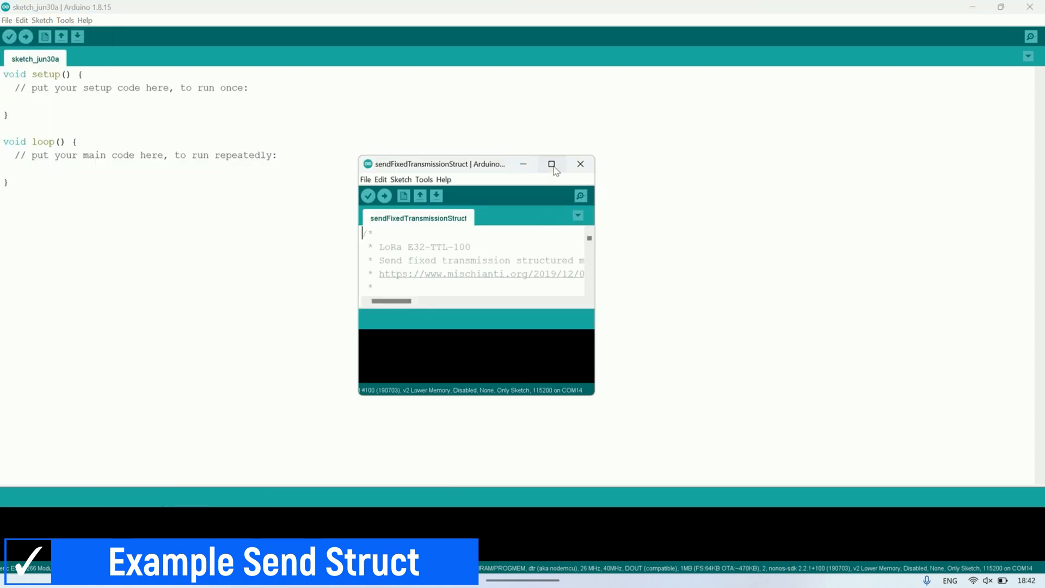
pyautogui.click(552, 164)
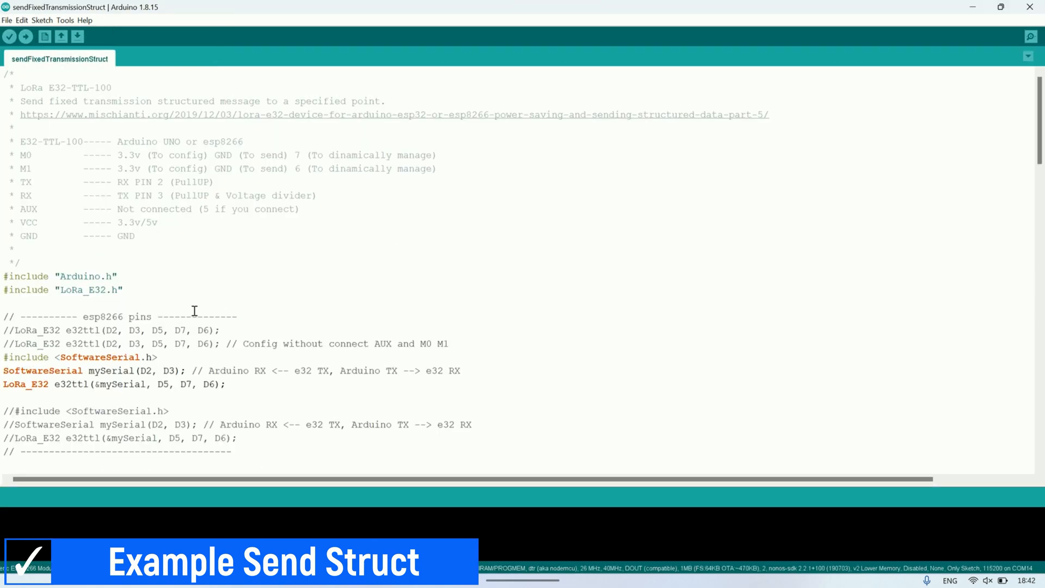
pyautogui.scroll(-3)
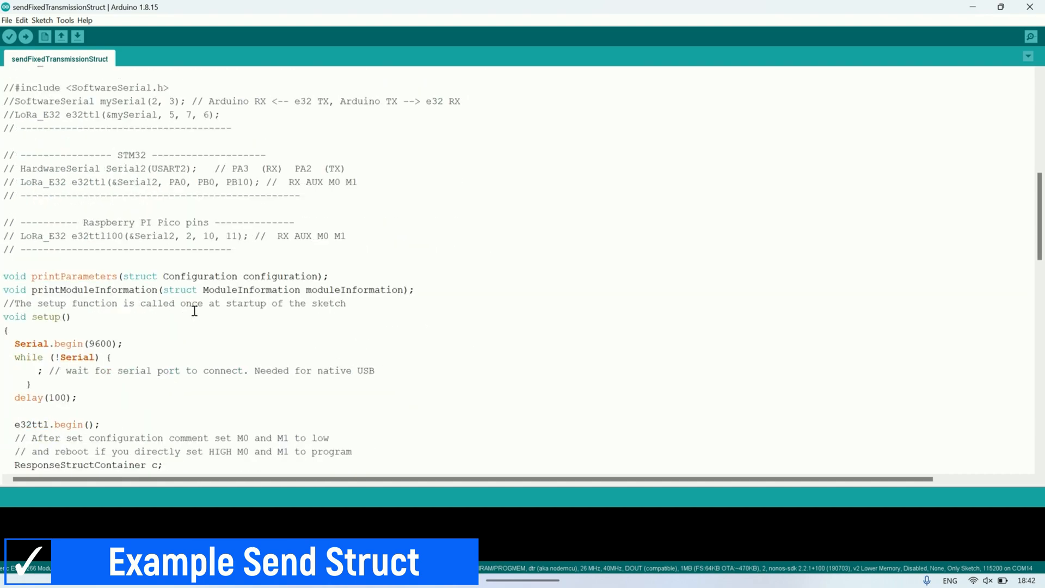
pyautogui.scroll(-3)
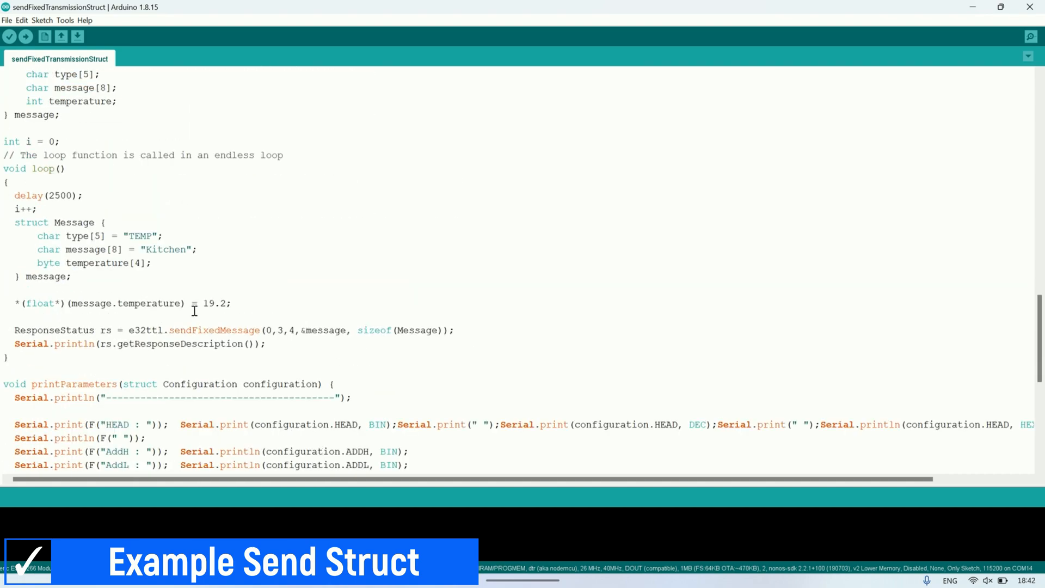
pyautogui.scroll(3)
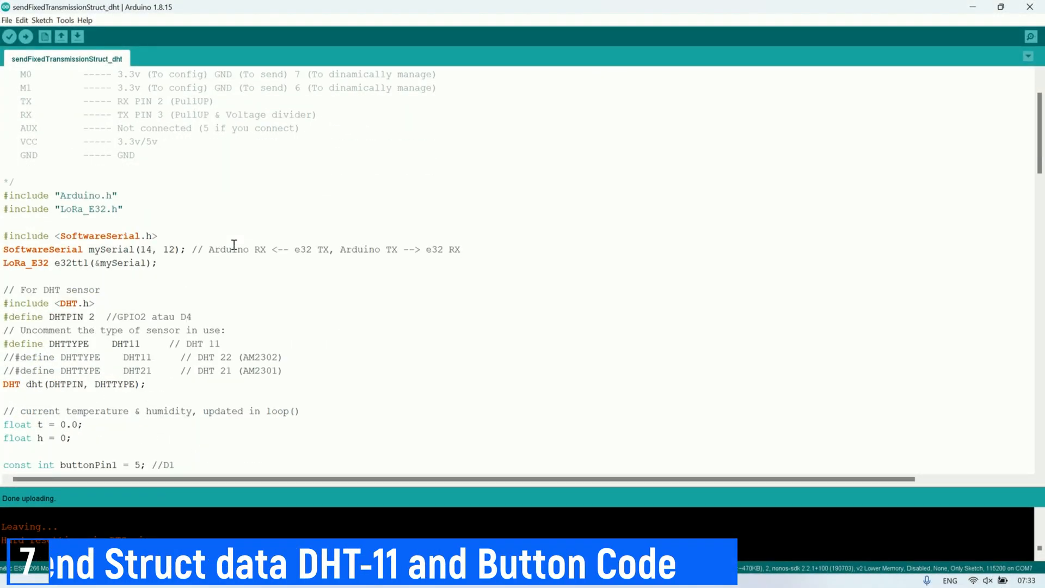
pyautogui.scroll(-3)
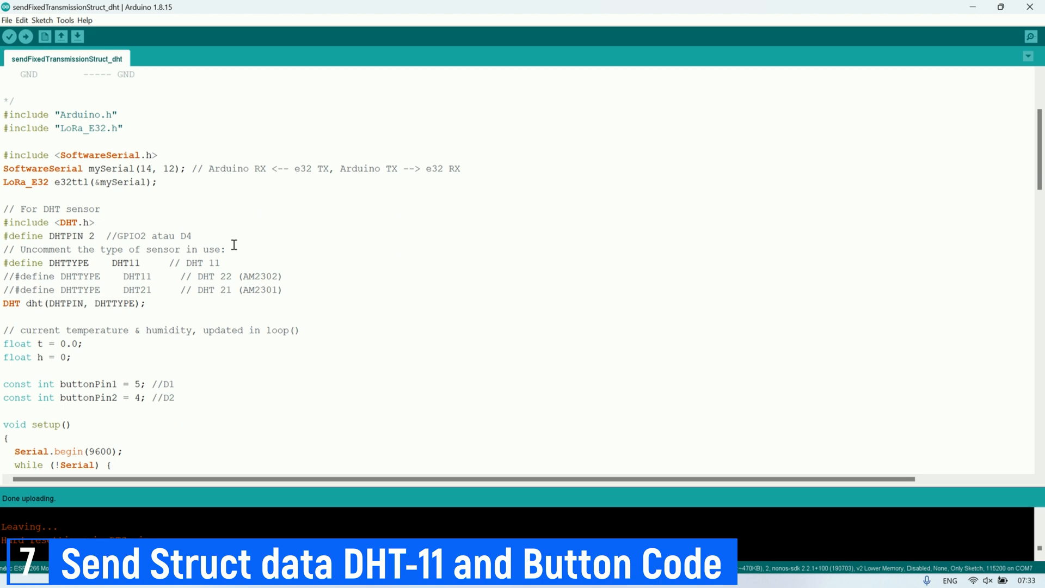
pyautogui.scroll(-3)
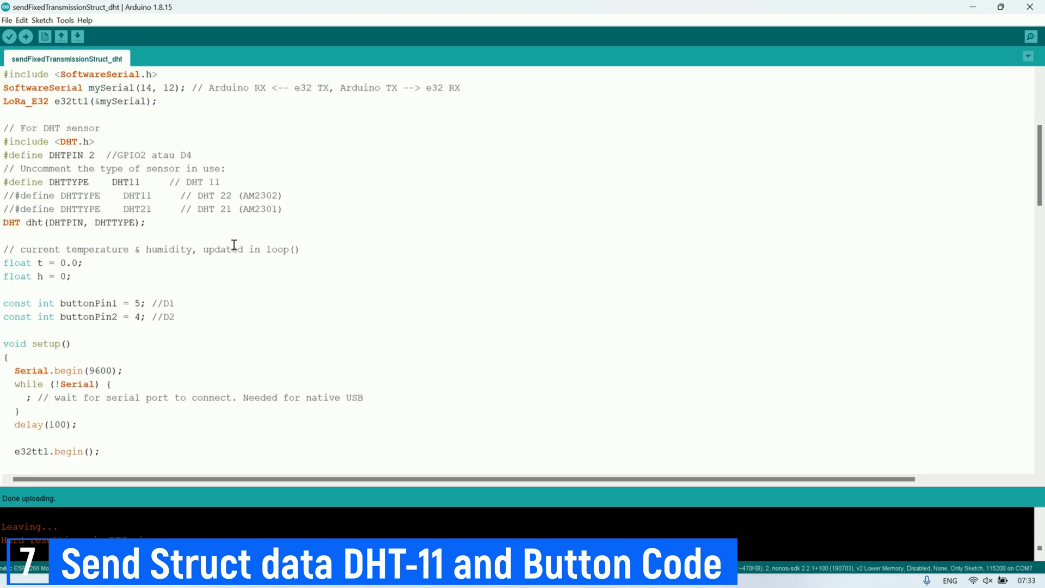
pyautogui.scroll(-3)
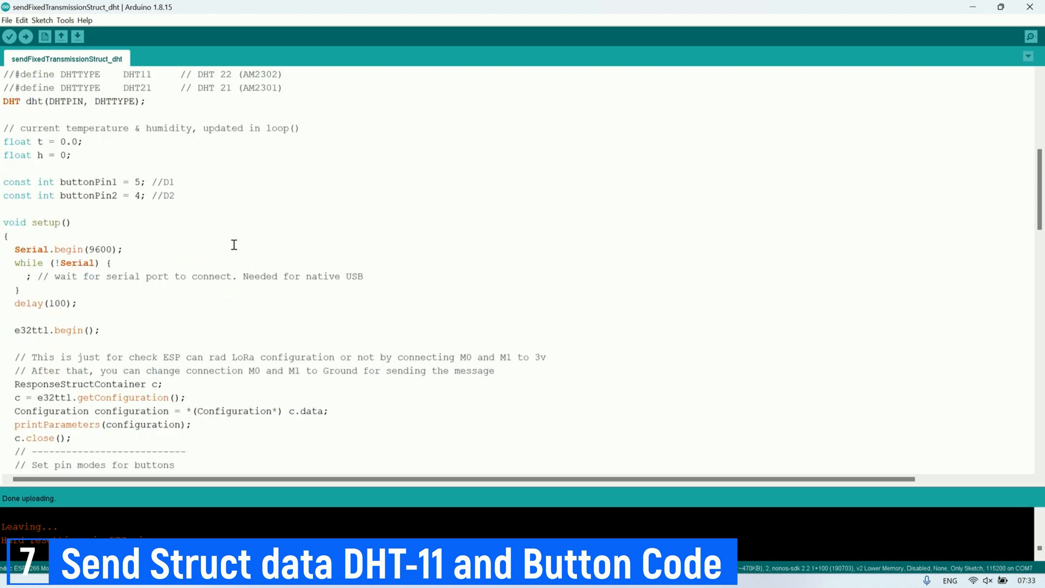
pyautogui.scroll(-3)
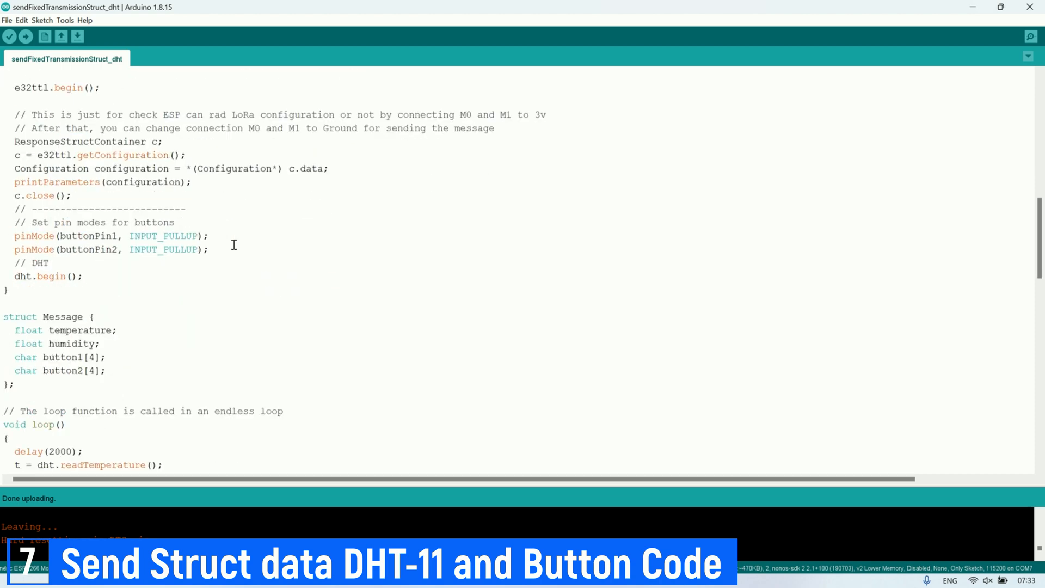
pyautogui.scroll(-3)
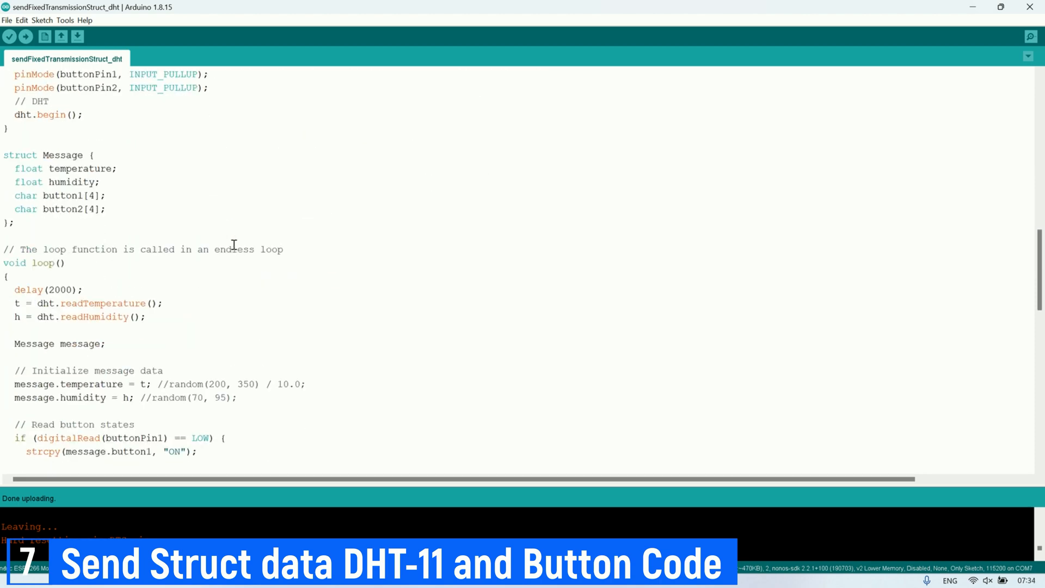
pyautogui.scroll(-3)
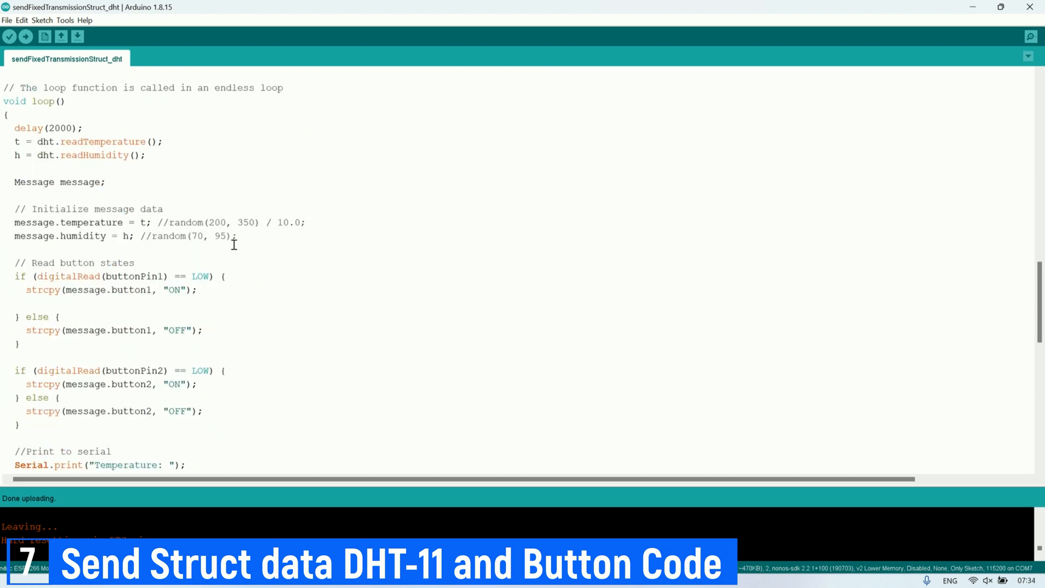
pyautogui.scroll(-3)
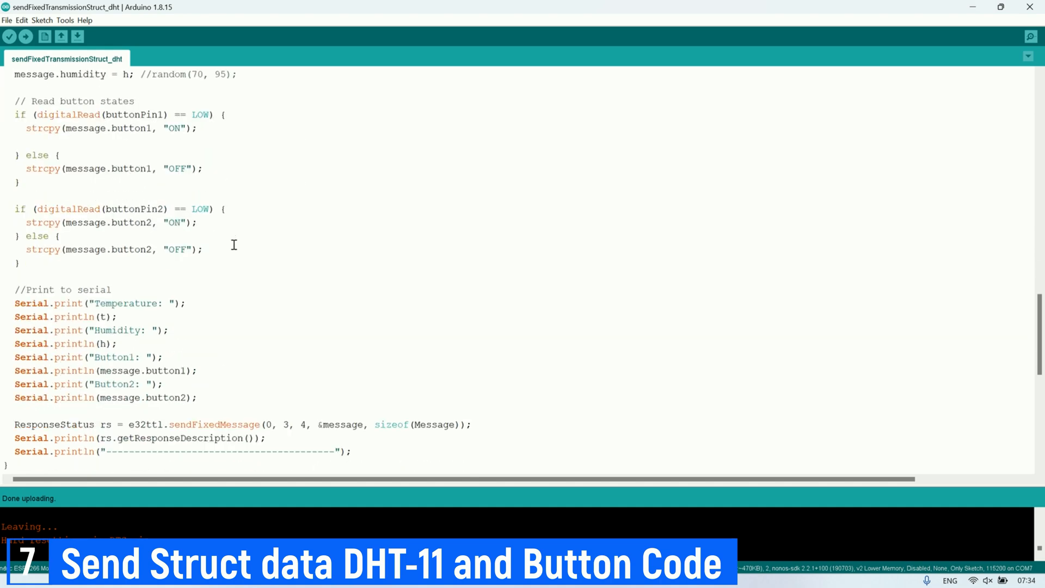
pyautogui.scroll(-3)
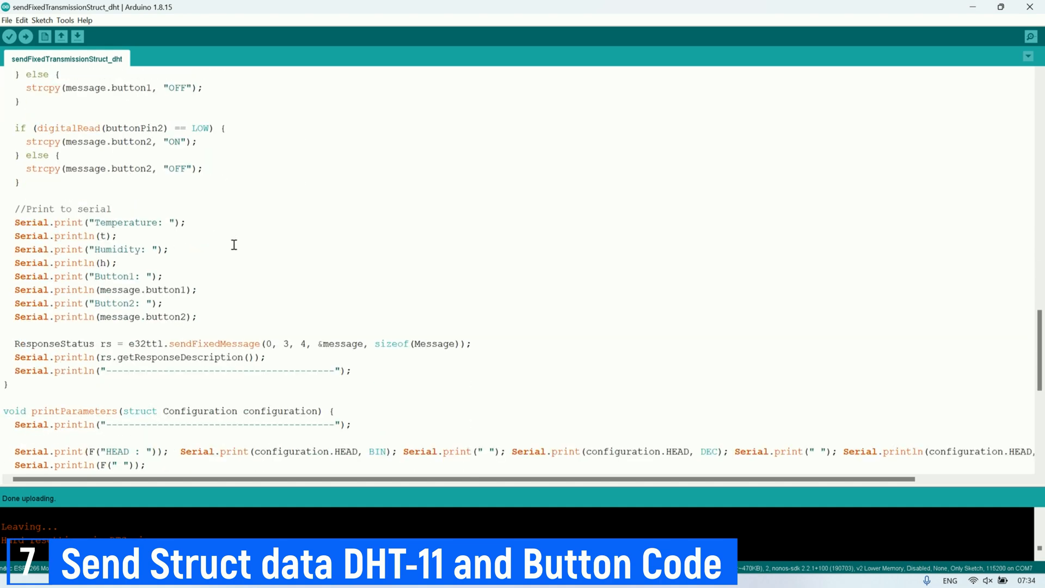
pyautogui.scroll(-3)
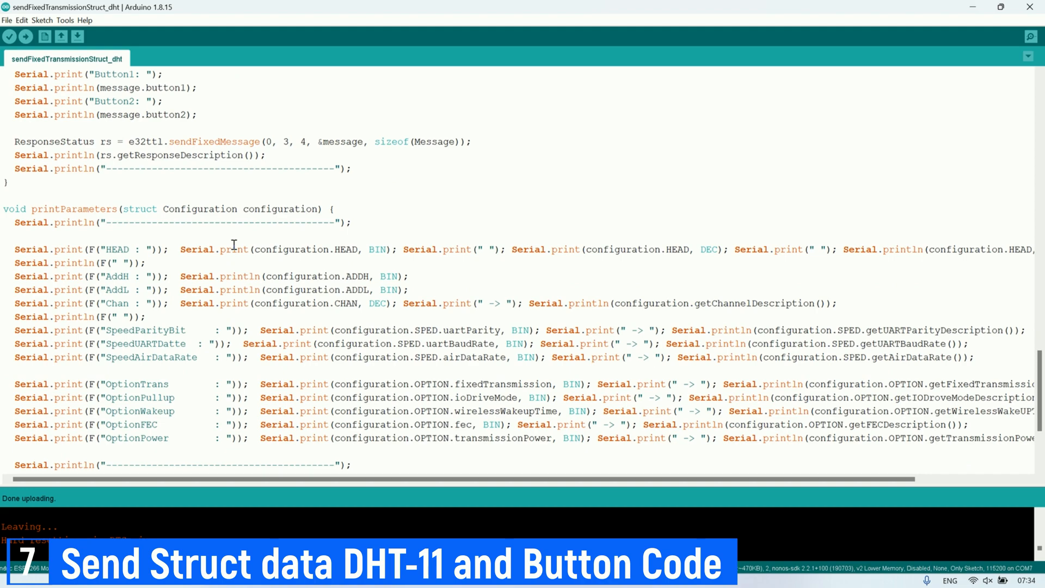
pyautogui.scroll(3)
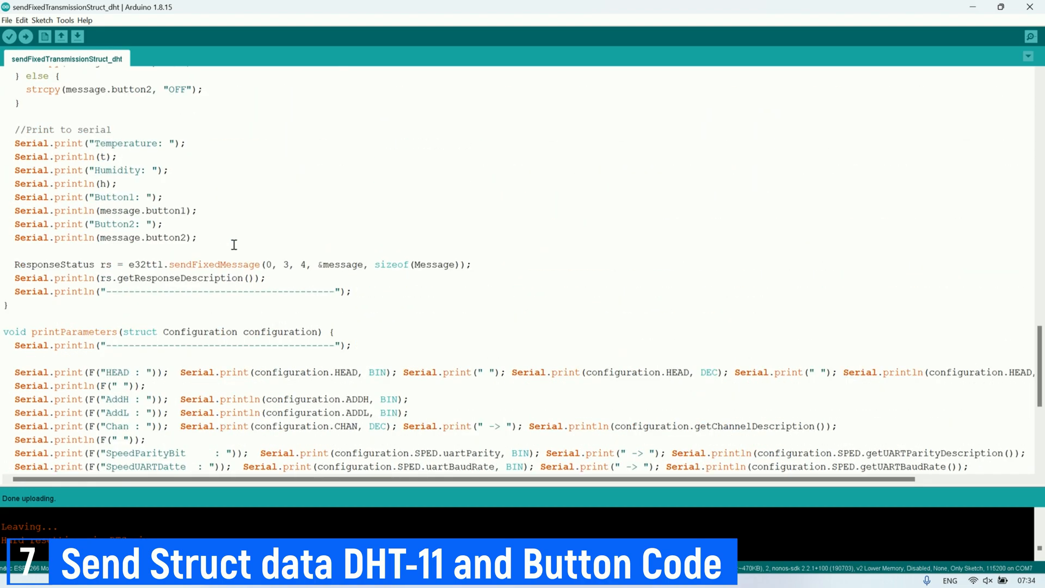
pyautogui.scroll(3)
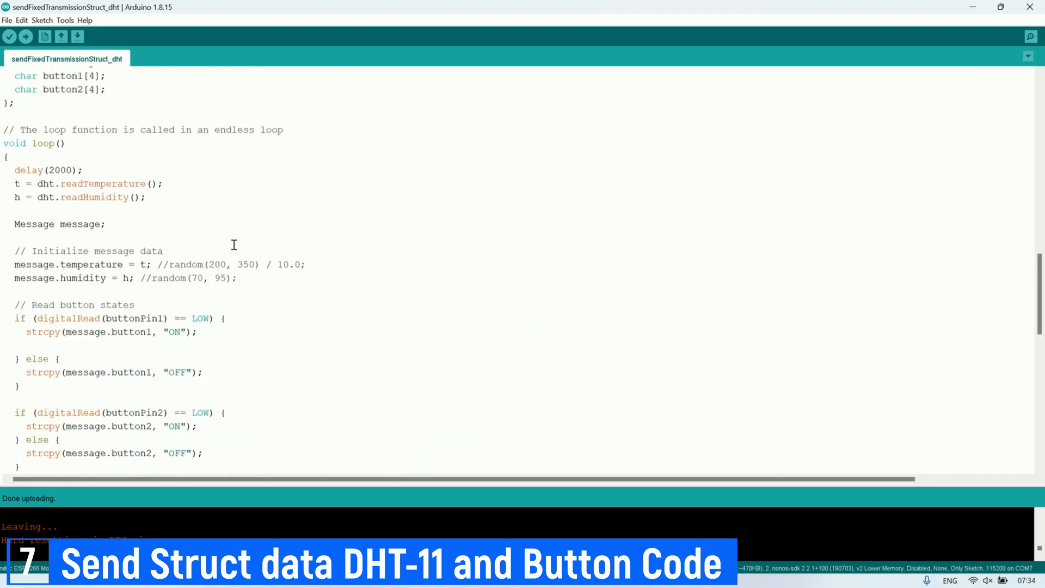
pyautogui.scroll(3)
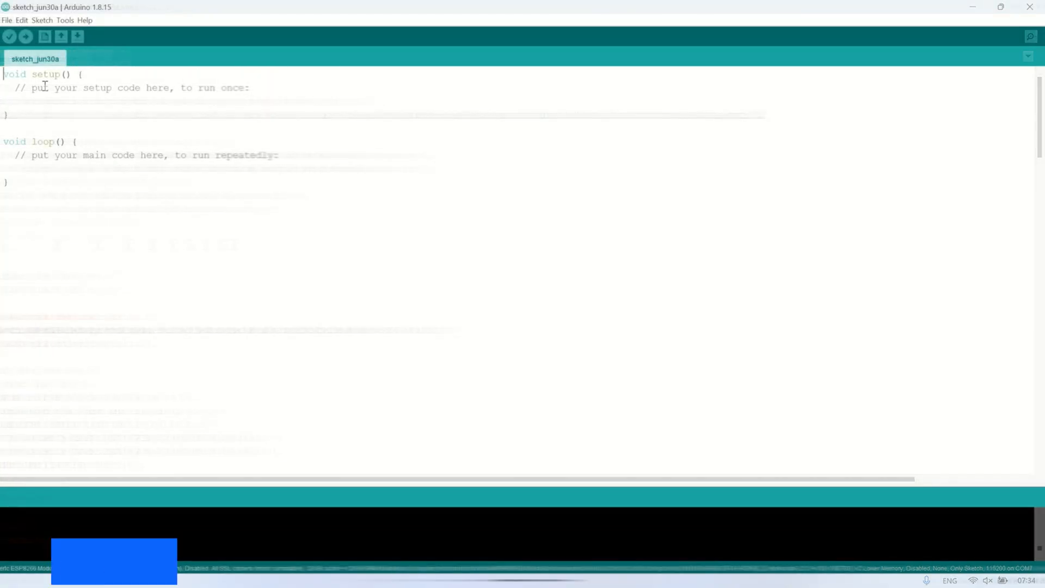
# - Load the receiveFixedTransmissionStruct example in a maximized window and scroll through its code
pyautogui.click(6, 20)
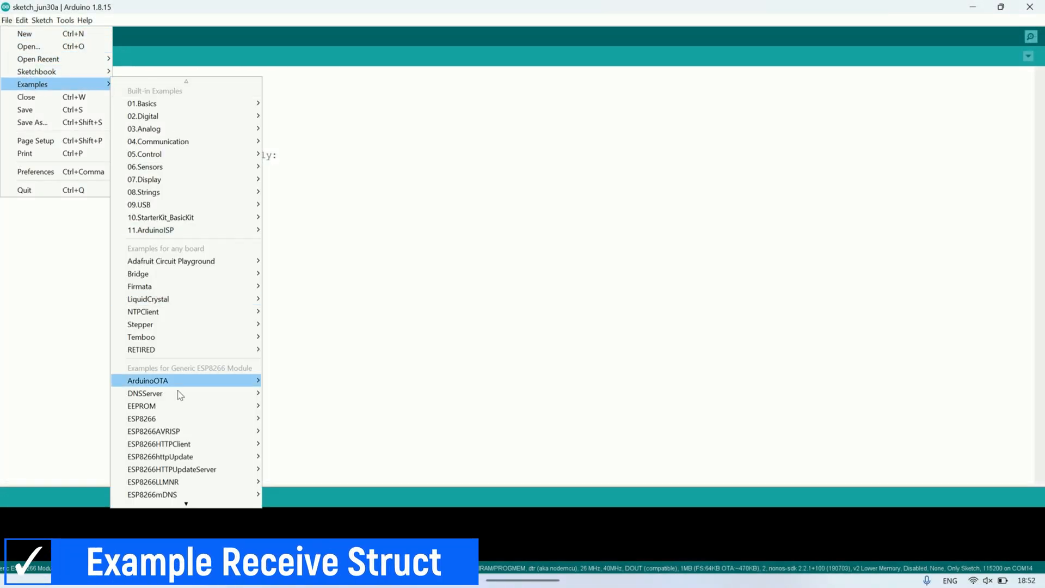
pyautogui.scroll(-3)
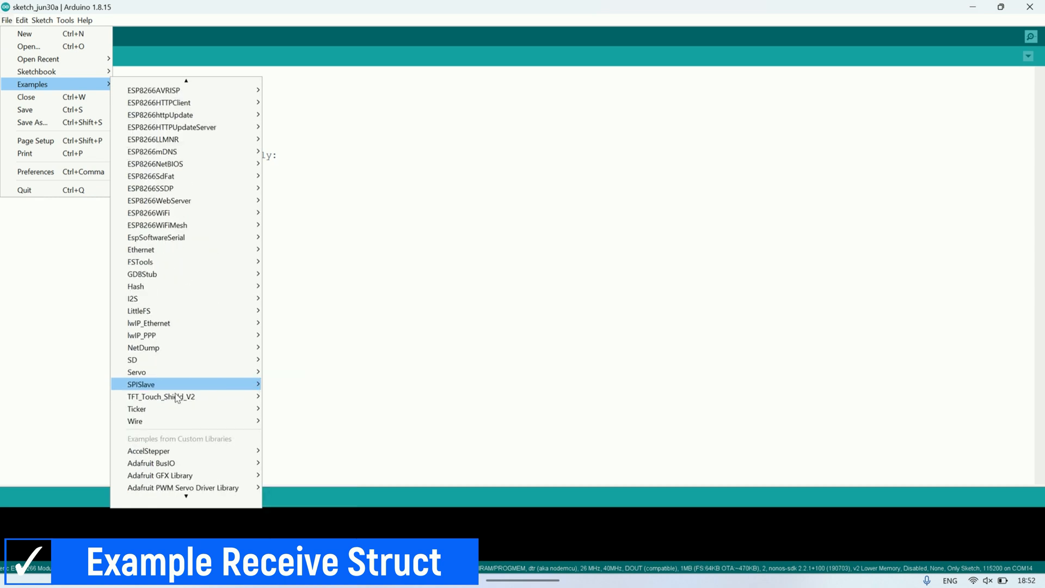
pyautogui.scroll(-3)
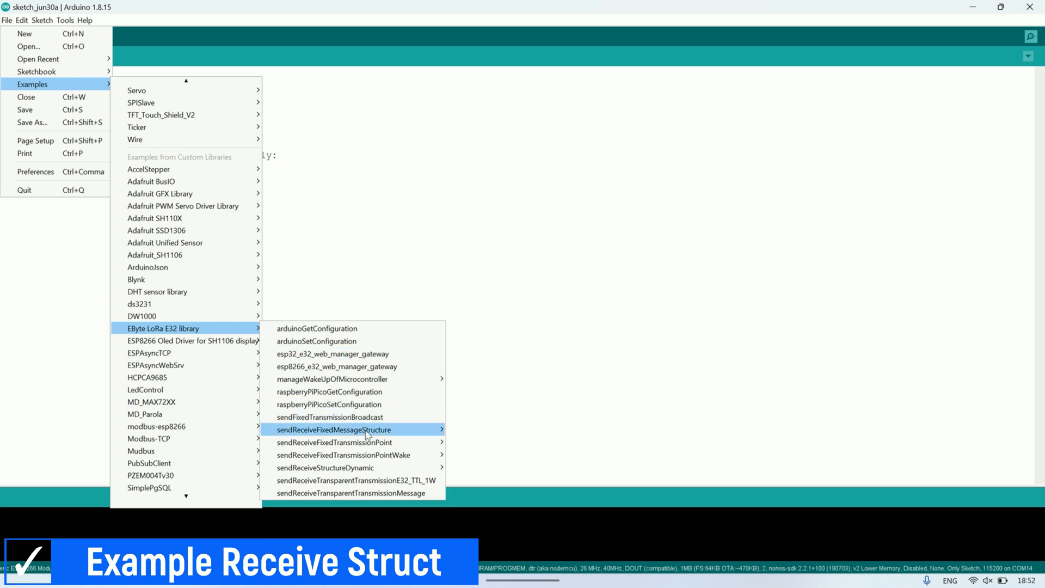
pyautogui.click(329, 429)
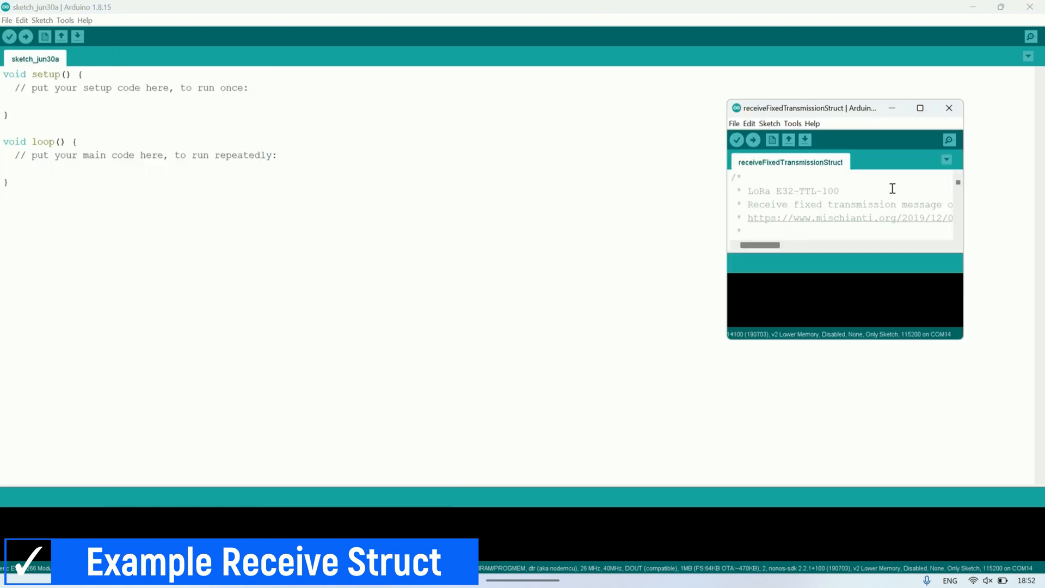
pyautogui.click(920, 108)
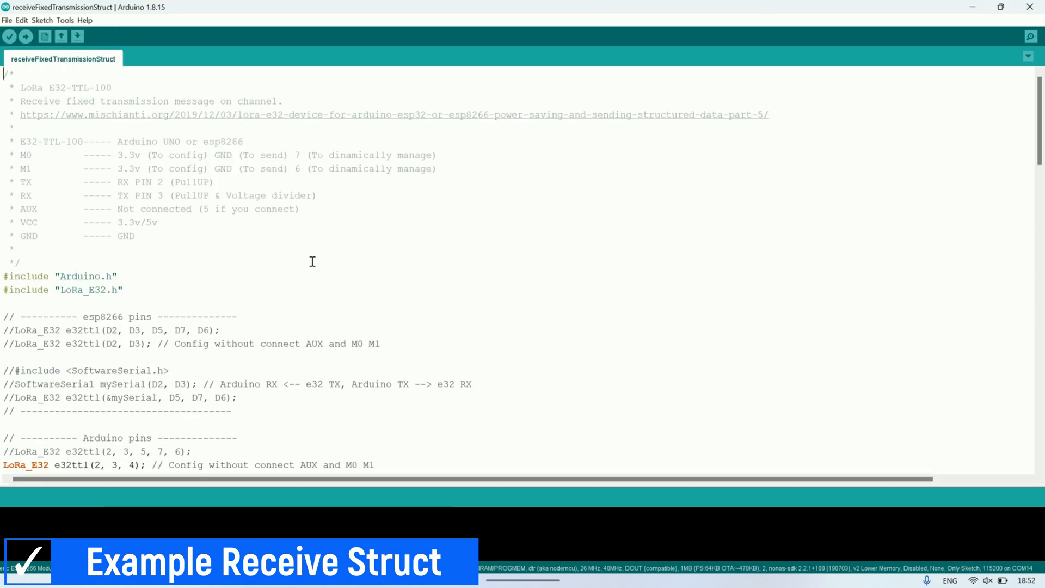
pyautogui.scroll(-3)
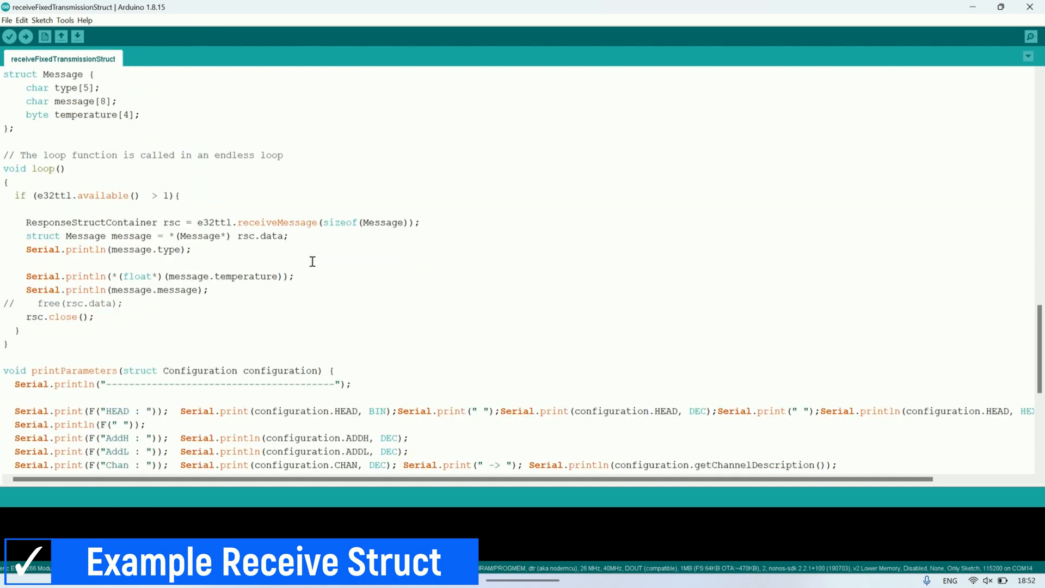
pyautogui.scroll(3)
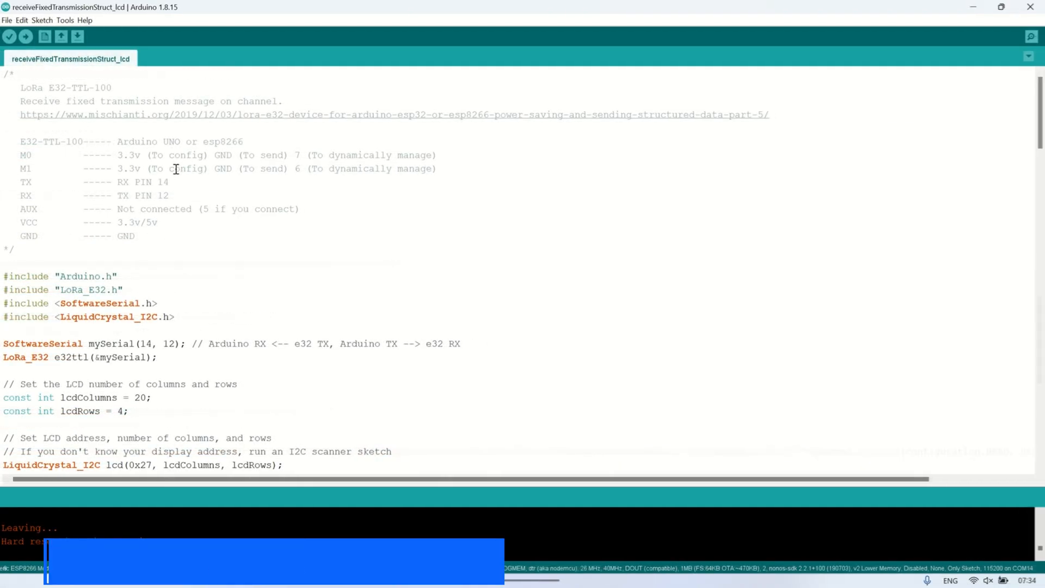
pyautogui.scroll(-3)
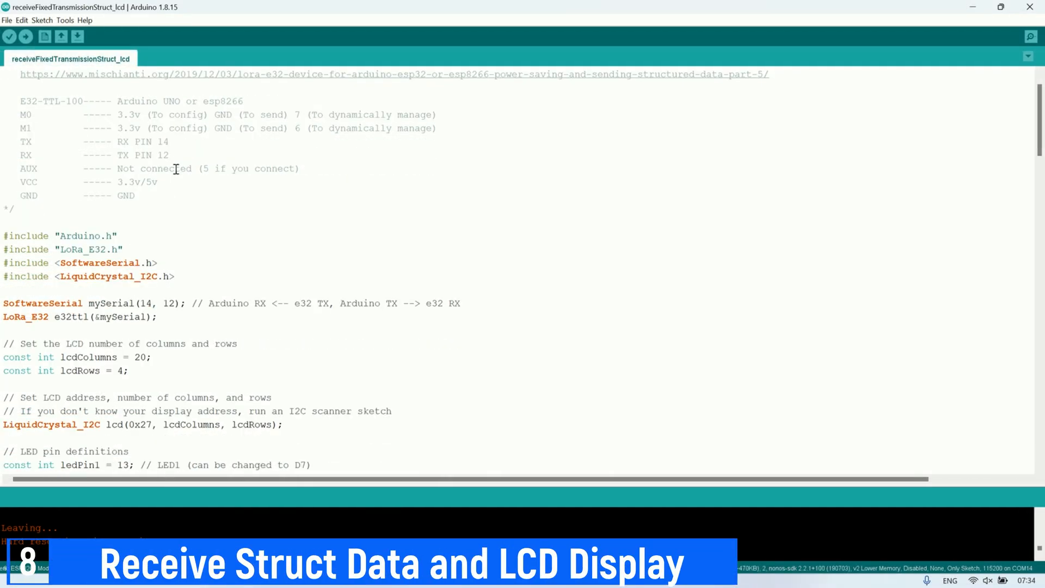
pyautogui.scroll(-3)
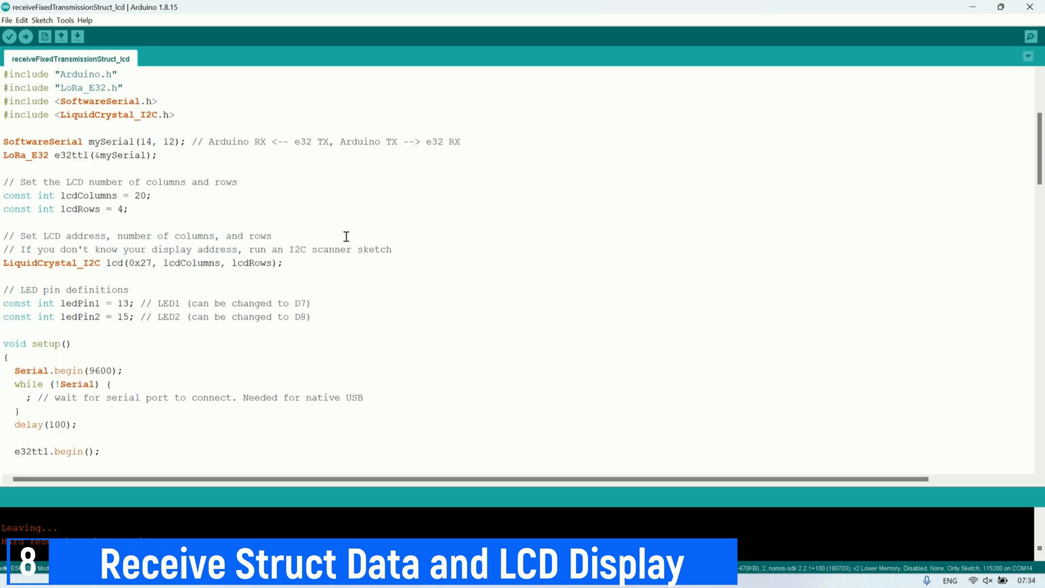
pyautogui.scroll(-3)
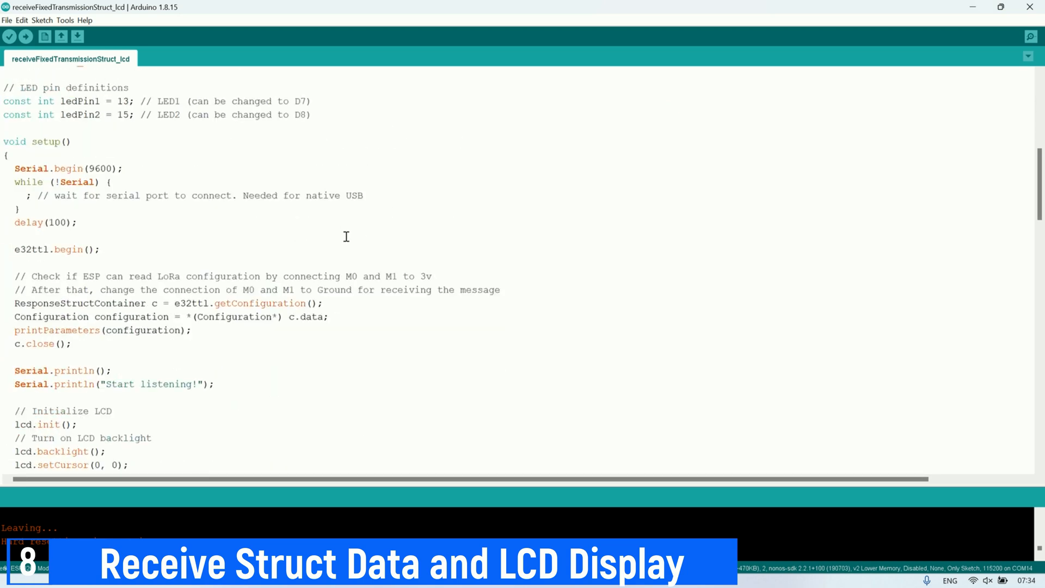
pyautogui.scroll(-3)
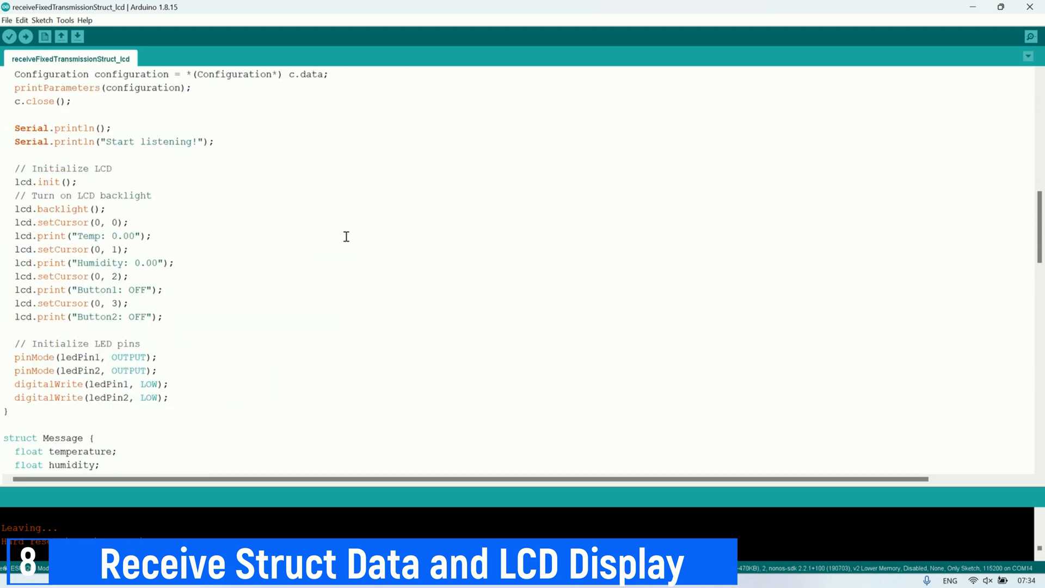
pyautogui.scroll(-3)
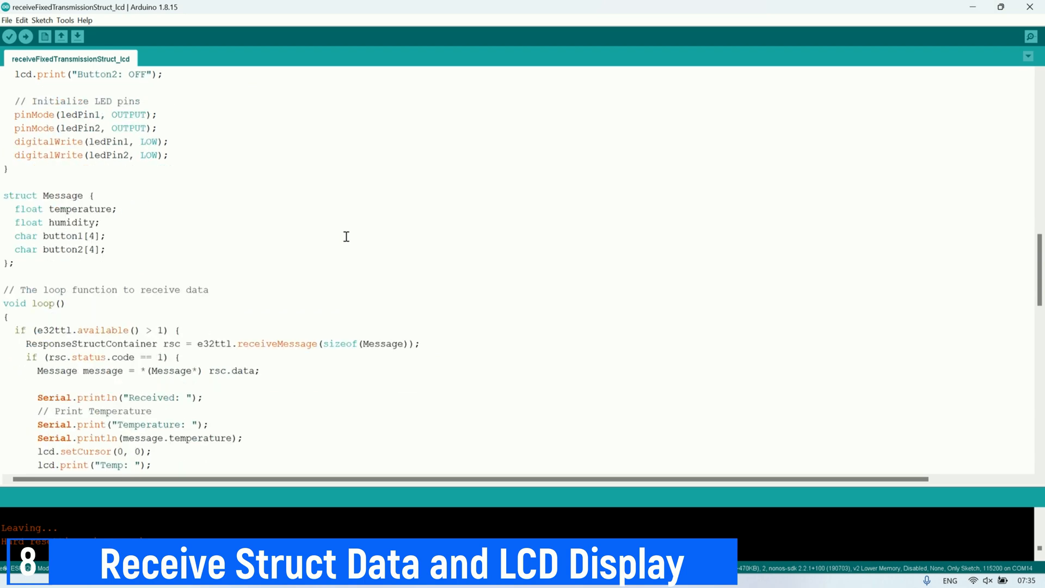
pyautogui.scroll(-3)
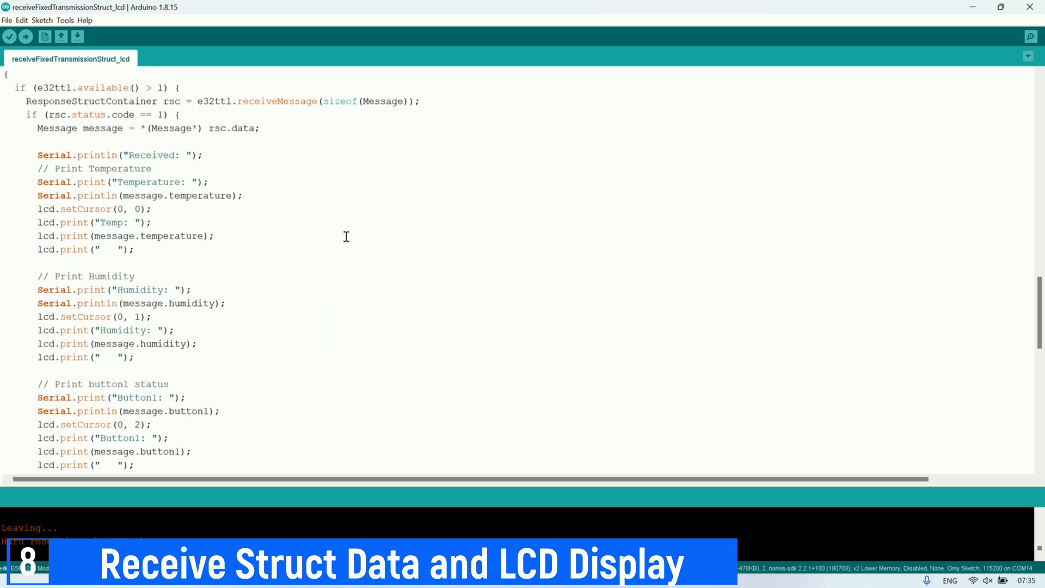
pyautogui.scroll(-3)
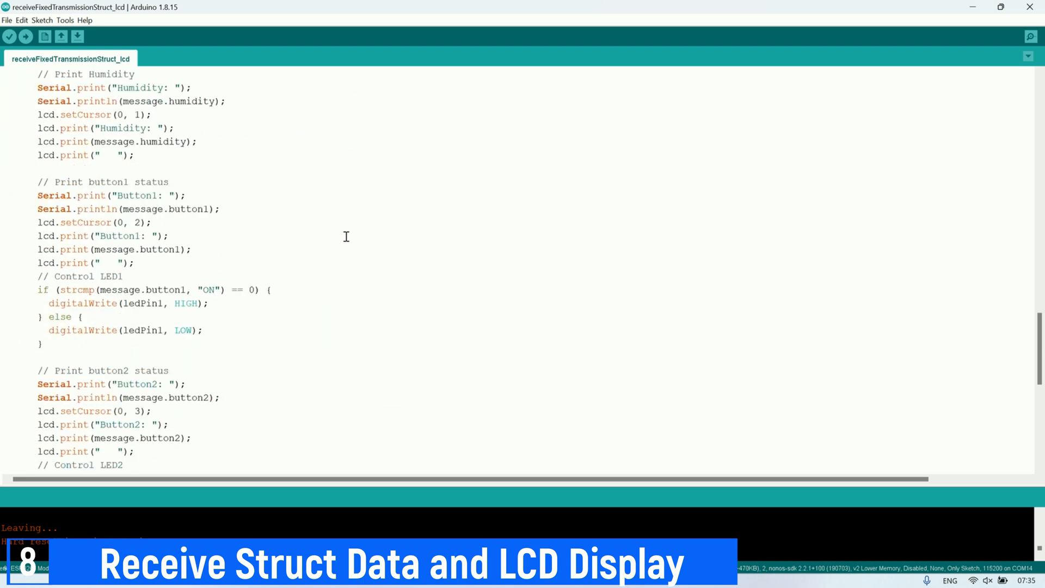
pyautogui.scroll(-3)
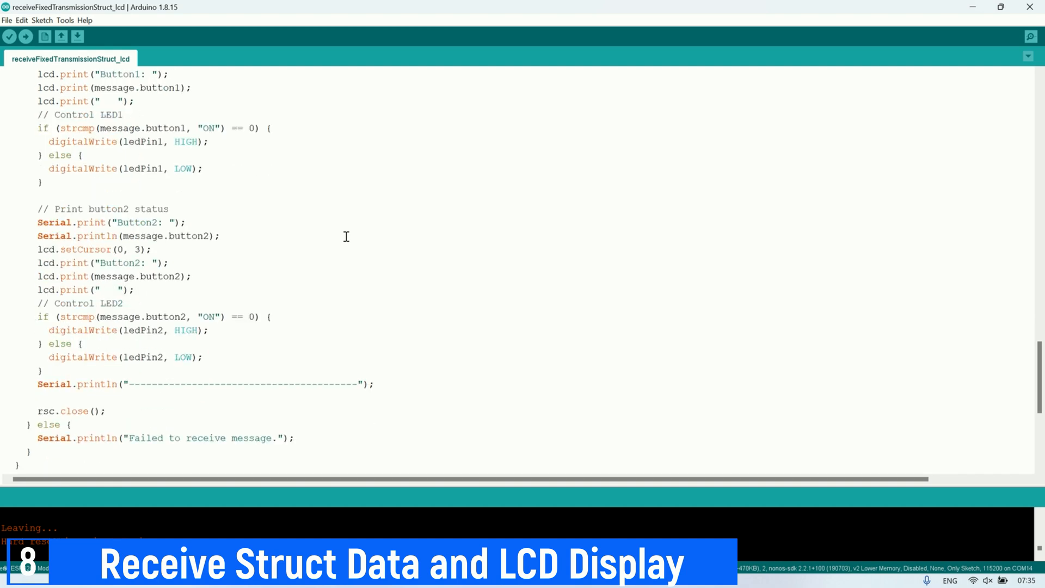
pyautogui.scroll(-3)
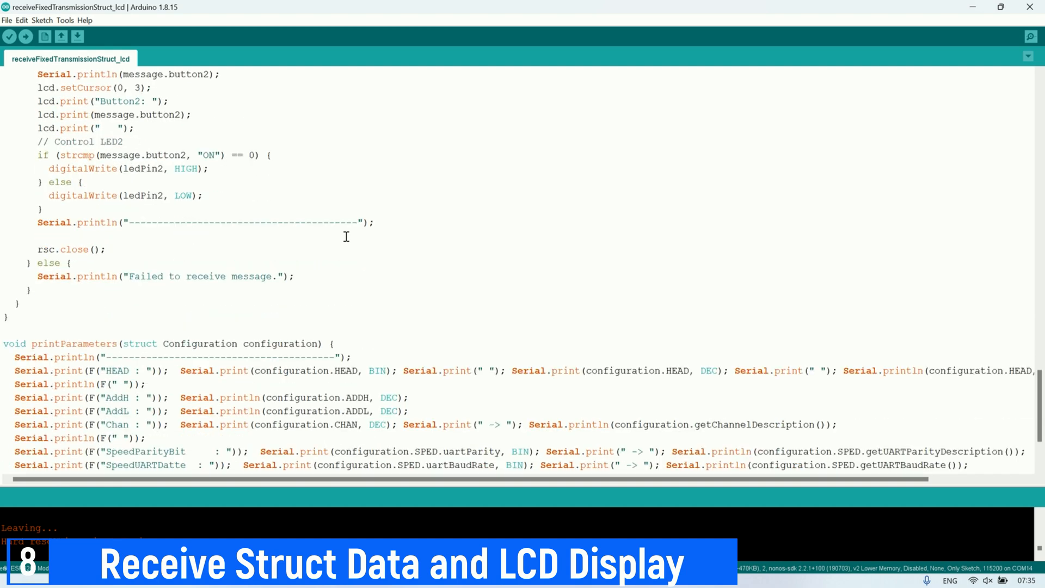
pyautogui.scroll(-3)
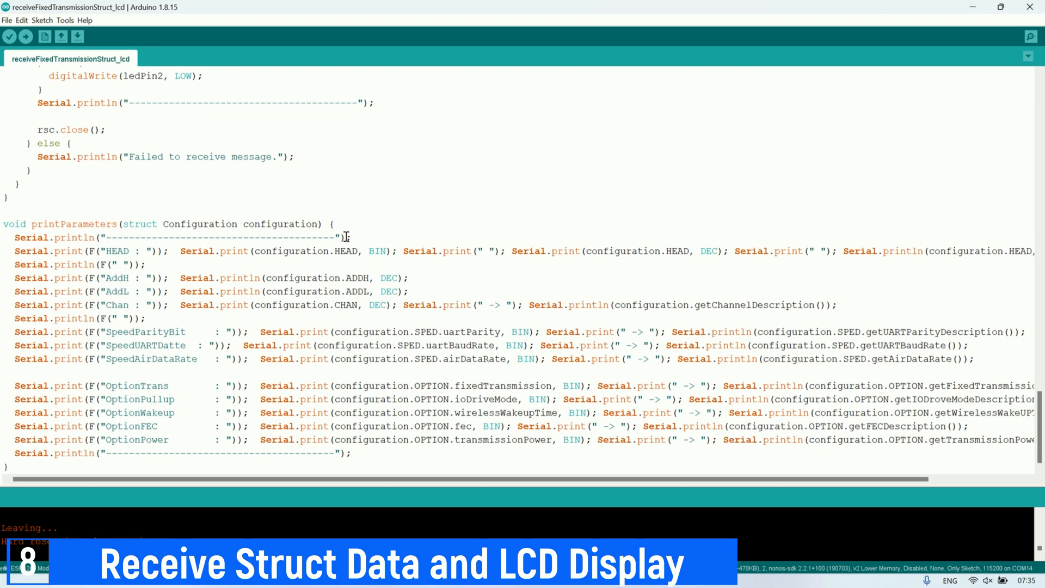
pyautogui.scroll(3)
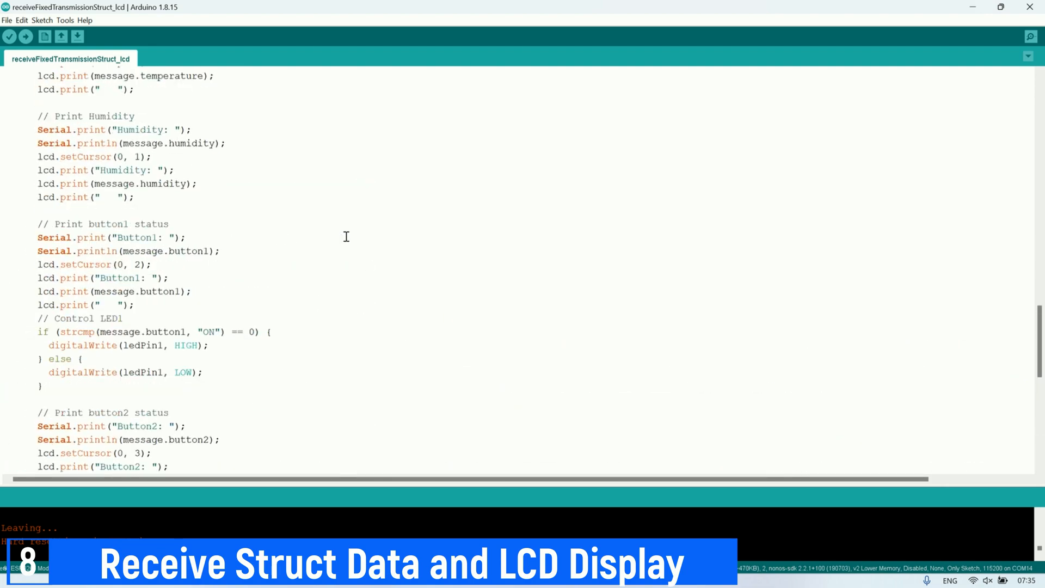